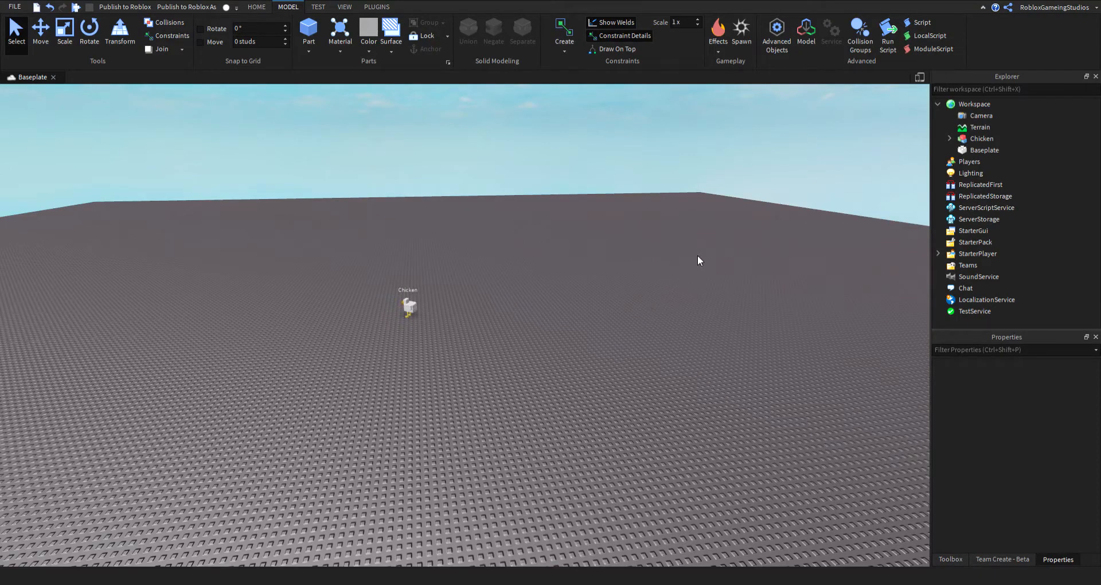
{"action": "mouse_move", "coordinate": [814, 398]}
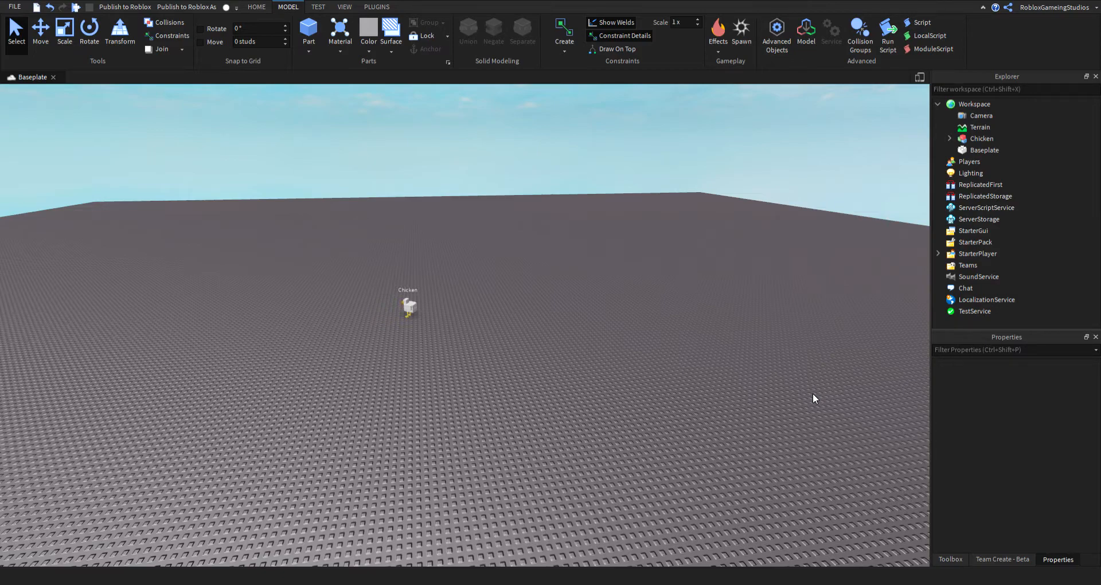
{"action": "mouse_move", "coordinate": [960, 582]}
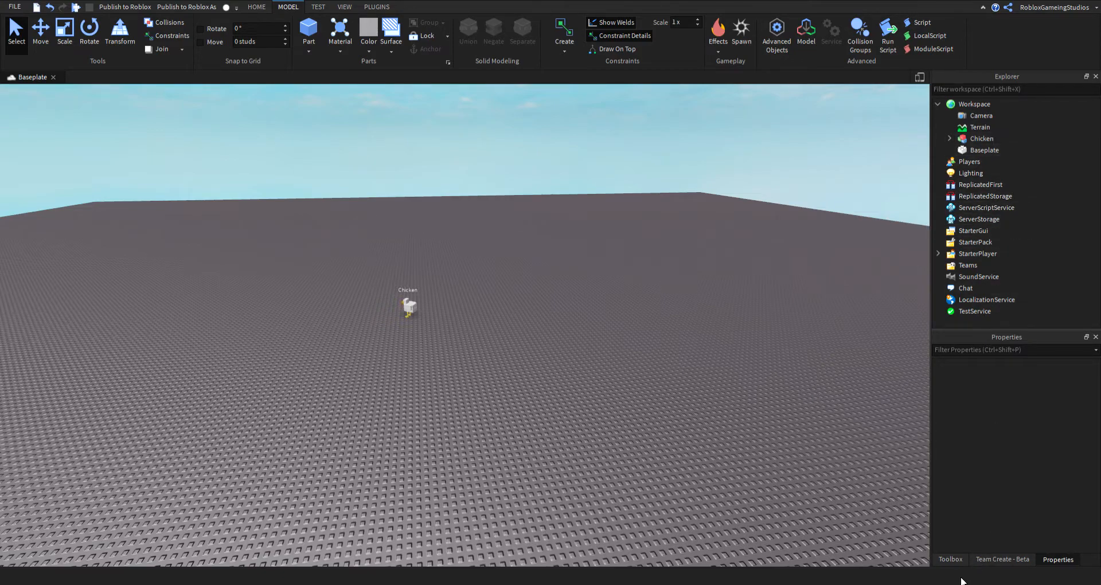
Search the Toolbox for 'chicken', insert the Turkey Leg tool, and rename it Chicken_Leg
{"action": "left_click", "coordinate": [949, 559]}
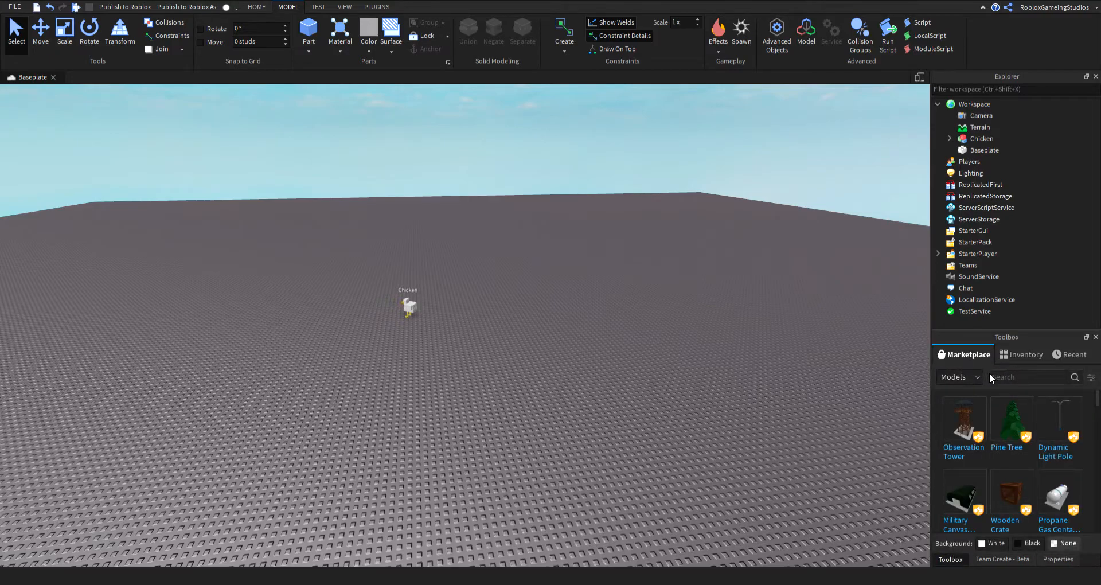
{"action": "type", "text": "chicken leg"}
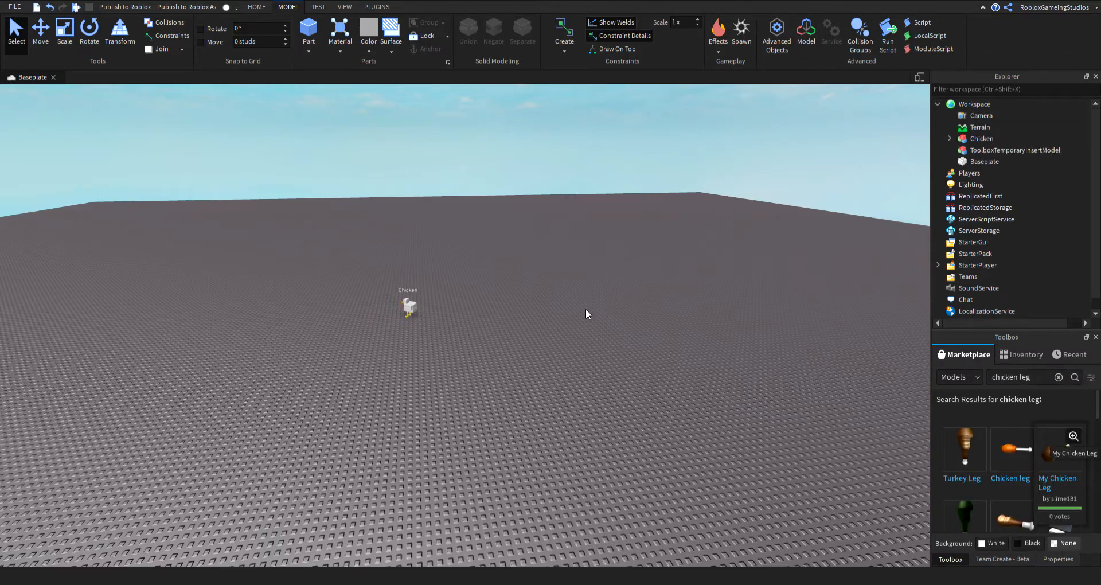
{"action": "left_click", "coordinate": [961, 447]}
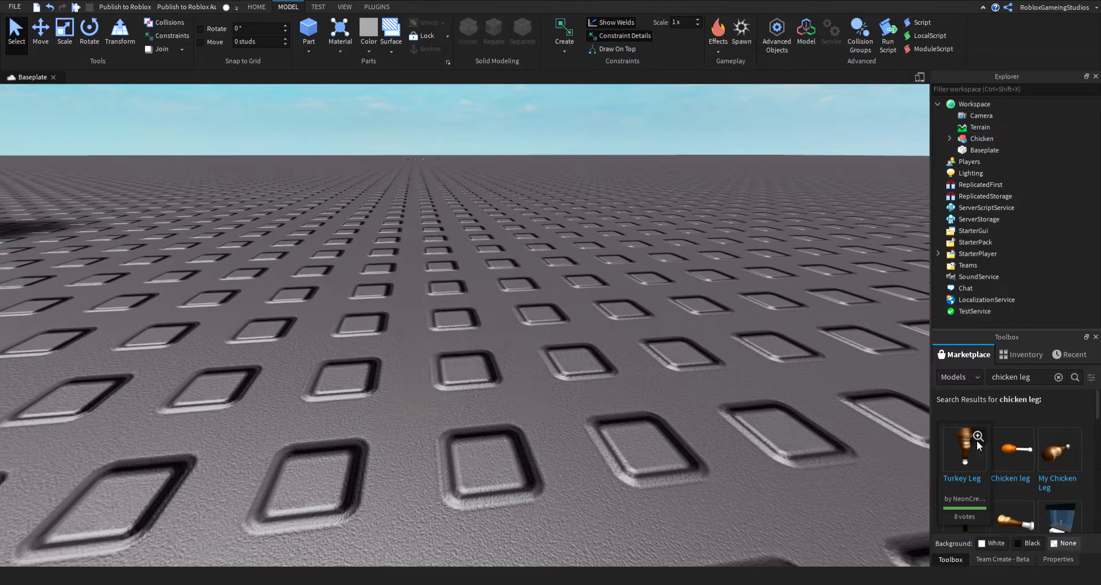
{"action": "left_click", "coordinate": [962, 449]}
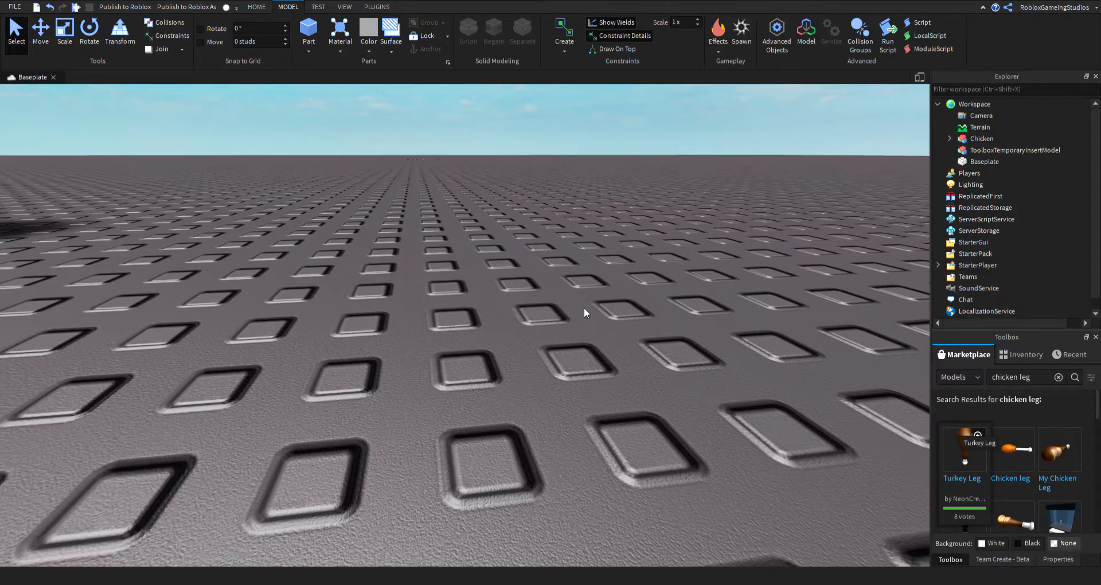
{"action": "left_click", "coordinate": [961, 447]}
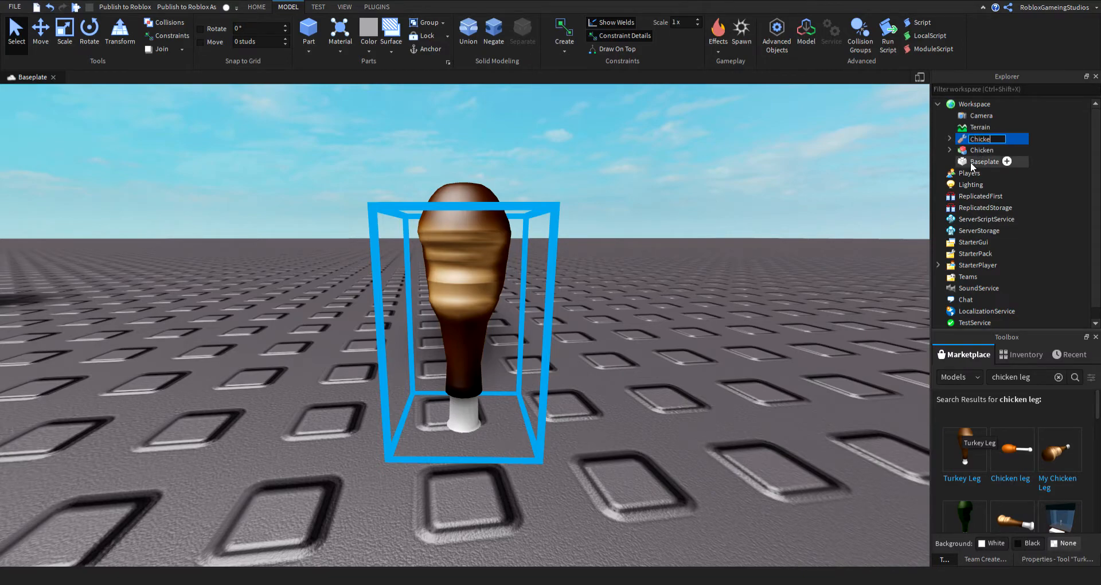
{"action": "type", "text": "Chicken_Leg"}
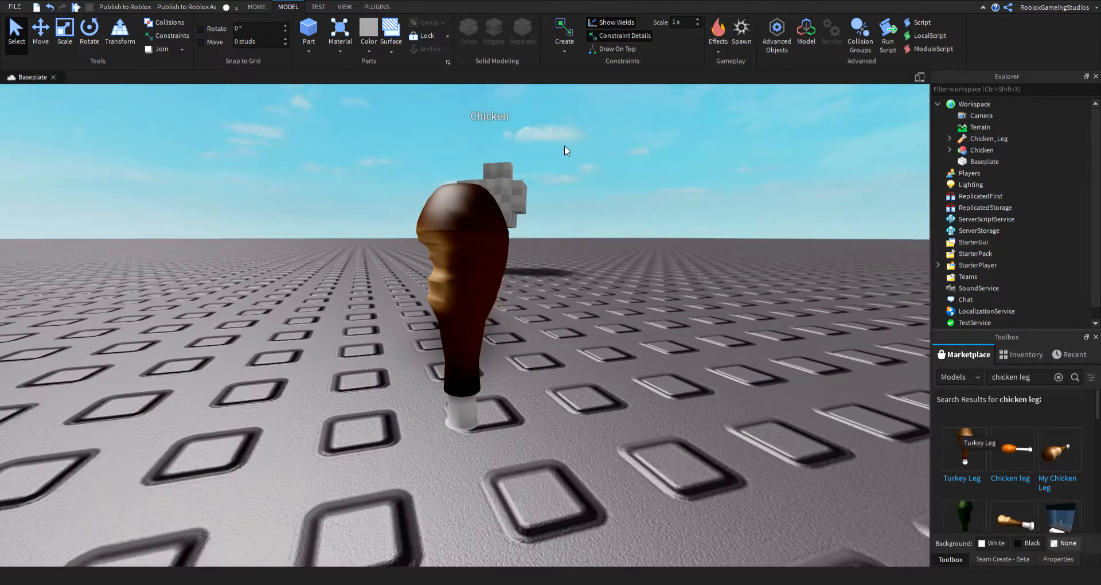
Expand the Chicken model in Explorer and select the Chicken_Leg tool
{"action": "left_click", "coordinate": [982, 150]}
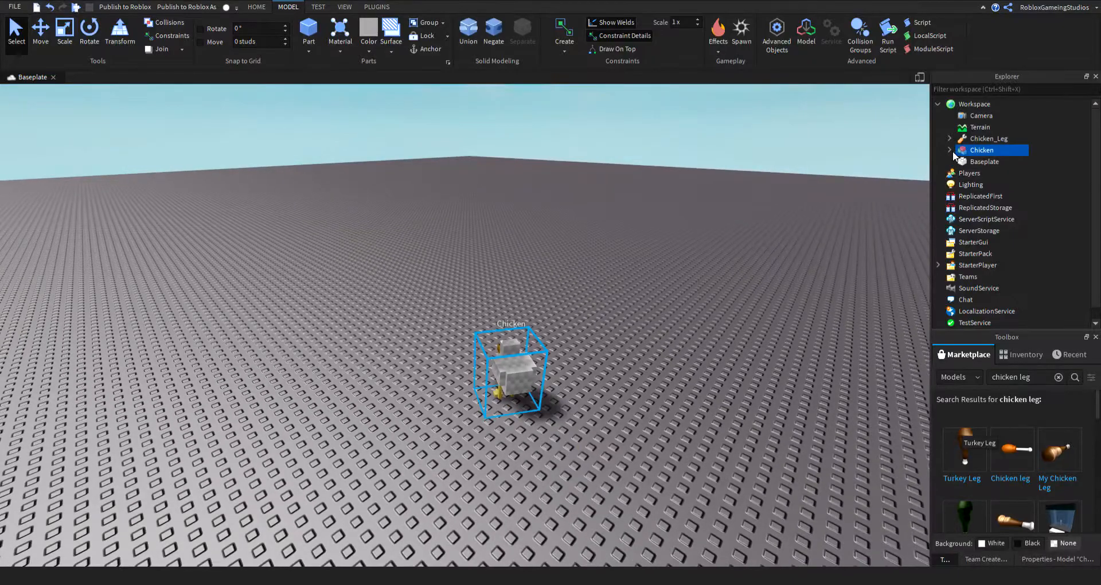
{"action": "left_click", "coordinate": [949, 150]}
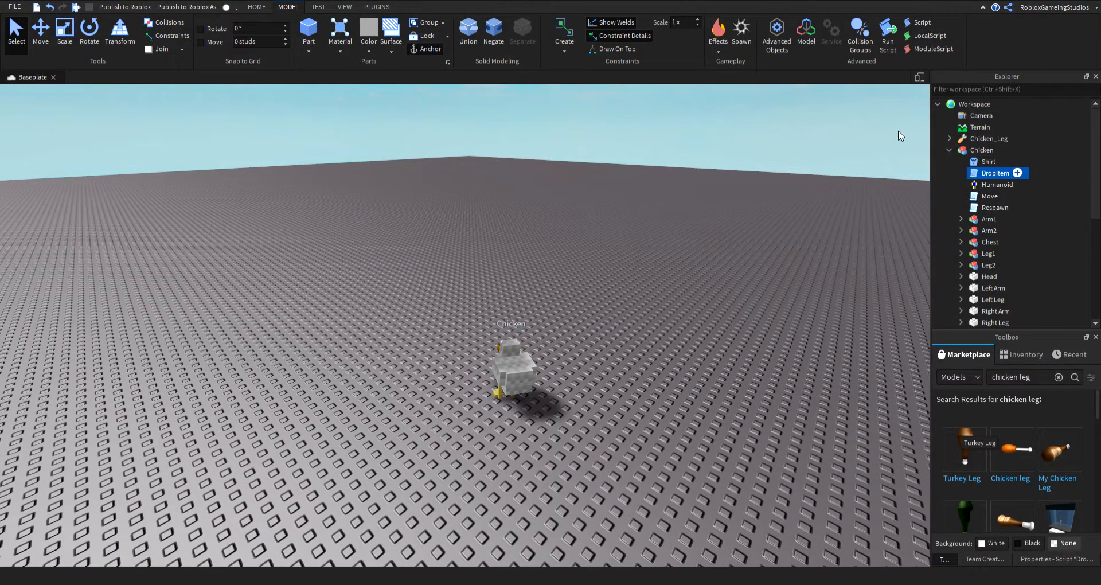
{"action": "left_click", "coordinate": [987, 138]}
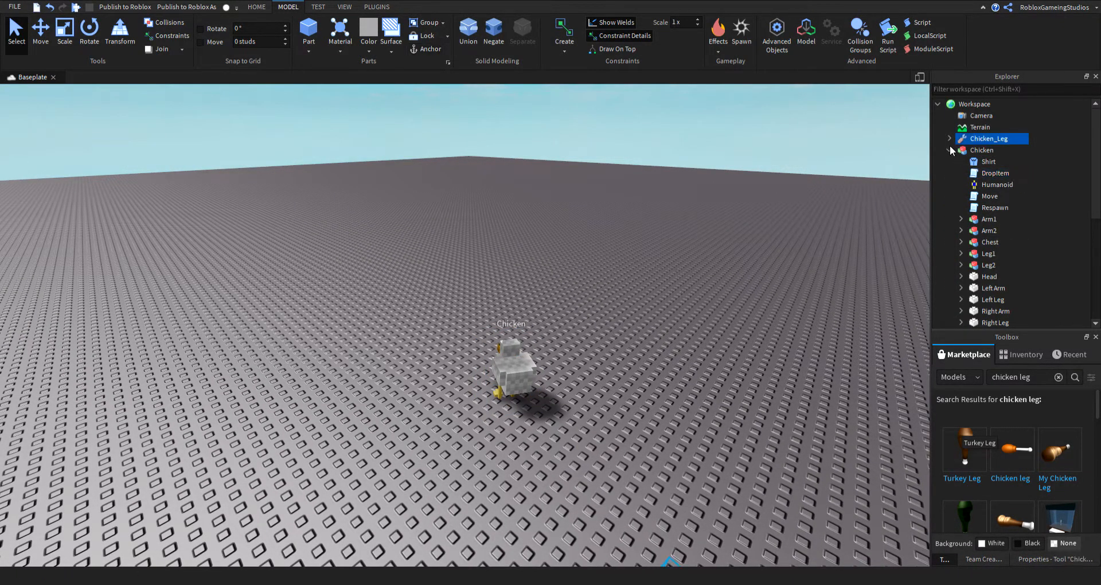
Create a Tools folder in ReplicatedStorage, then select the Chicken's DropItem script
{"action": "left_click", "coordinate": [985, 207]}
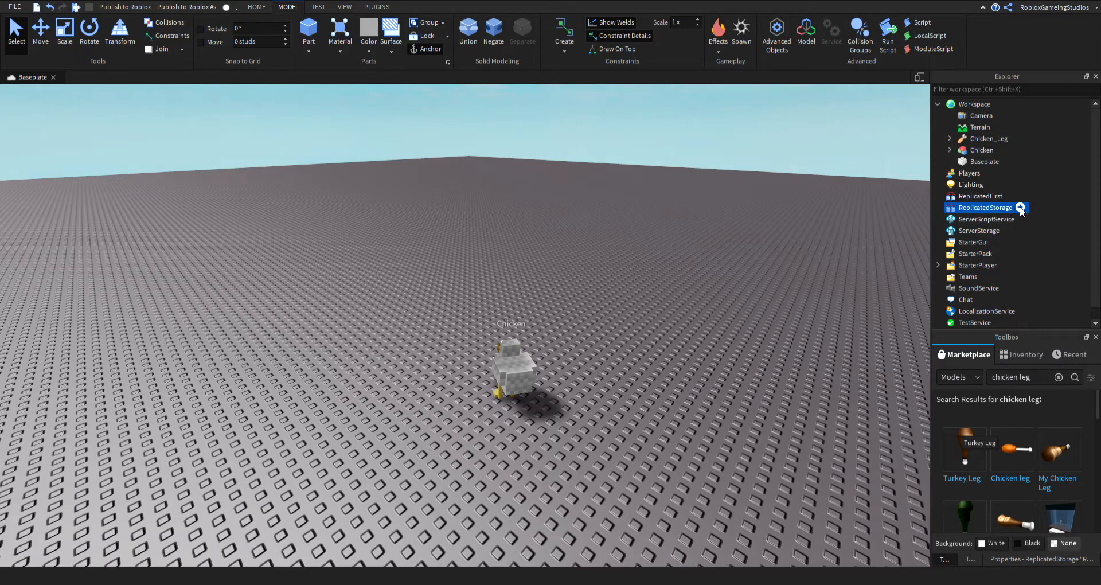
{"action": "mouse_move", "coordinate": [1095, 222]}
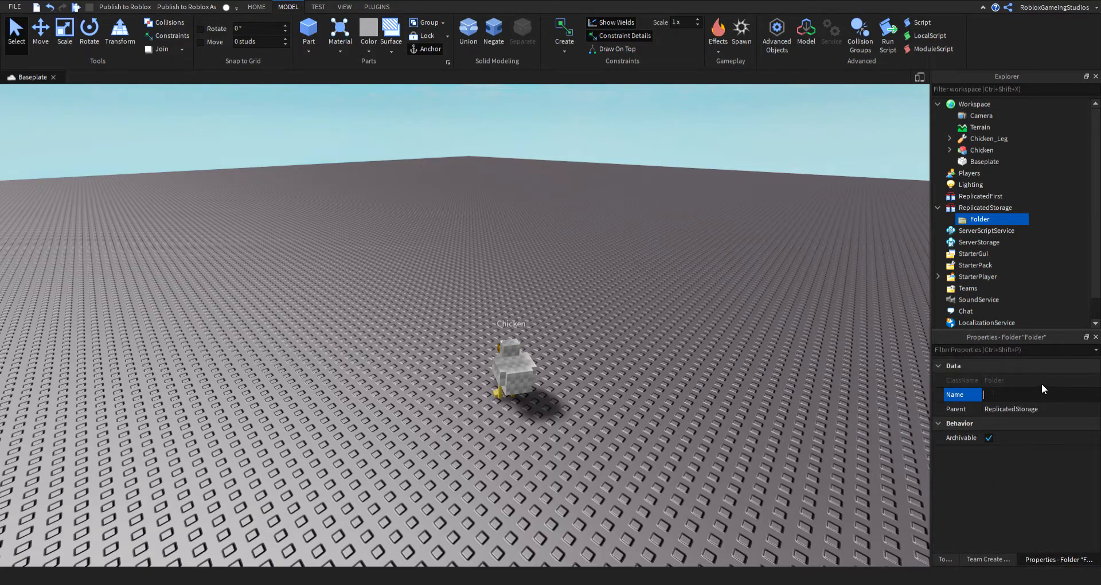
{"action": "type", "text": "Tools"}
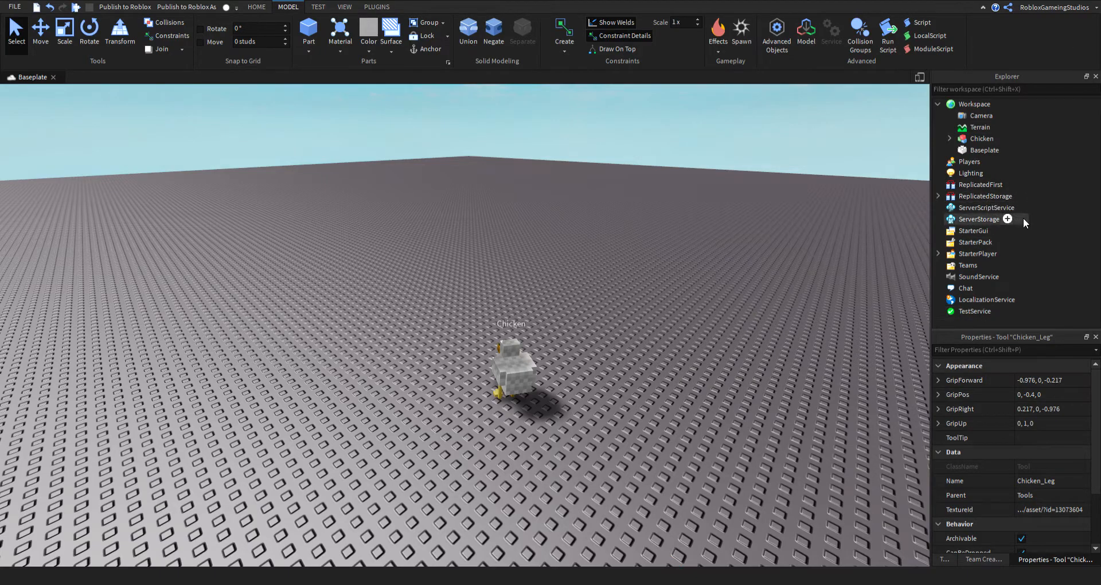
{"action": "left_click", "coordinate": [979, 127]}
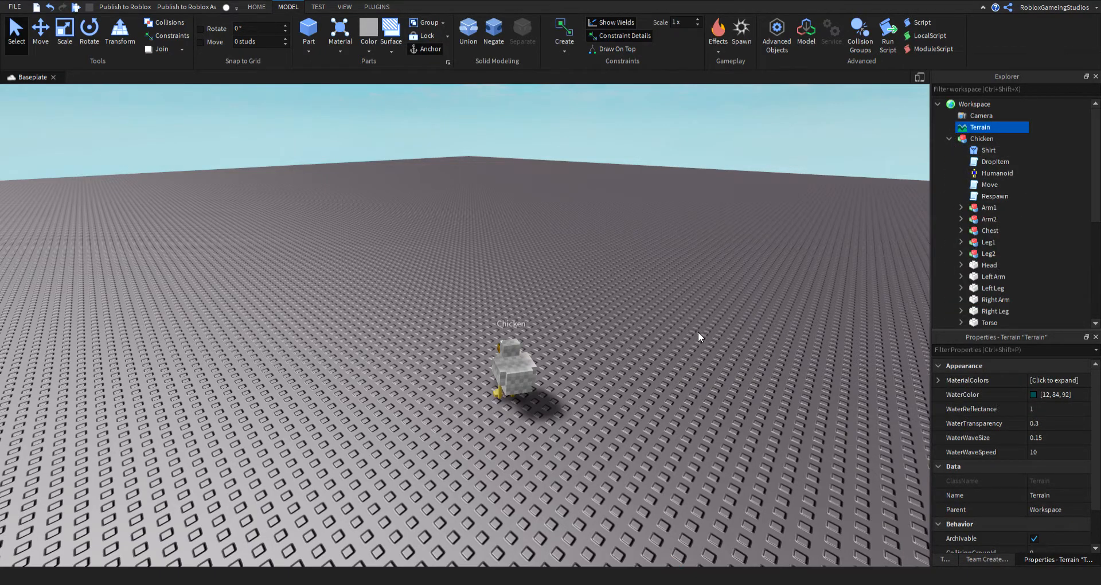
{"action": "left_click", "coordinate": [994, 161]}
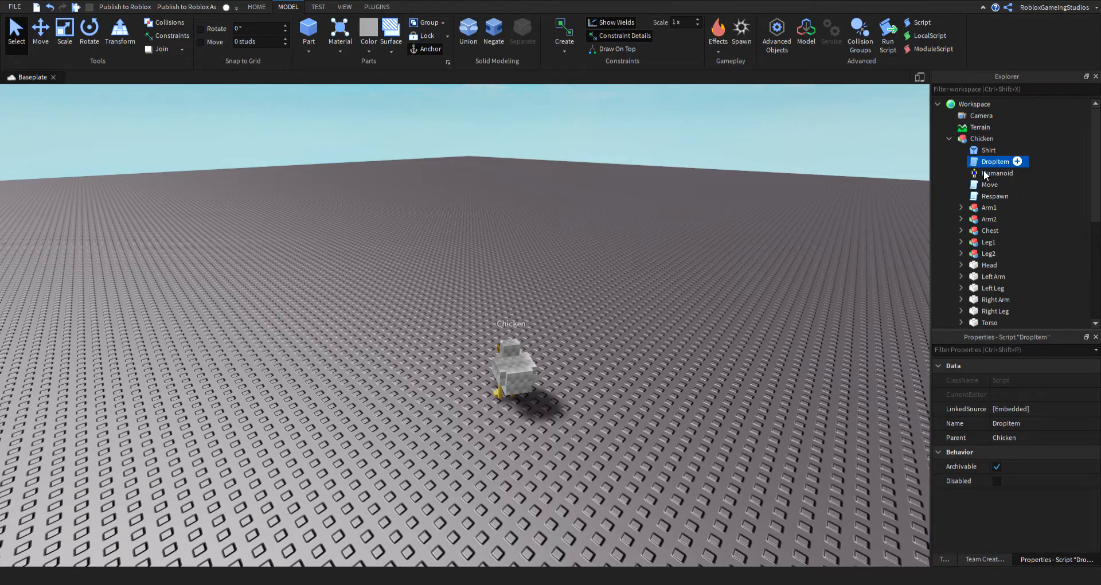
Open DropItem and clear the highlighted drop-nothing branches and a comment
{"action": "double_click", "coordinate": [993, 161]}
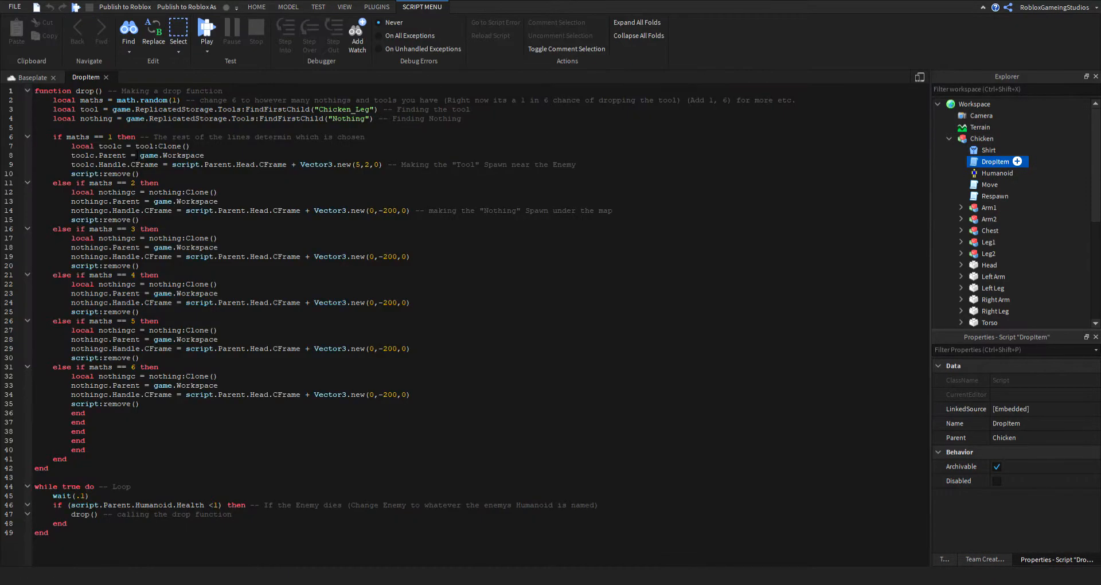
{"action": "left_click_drag", "start_coordinate": [51, 183], "coordinate": [233, 256]}
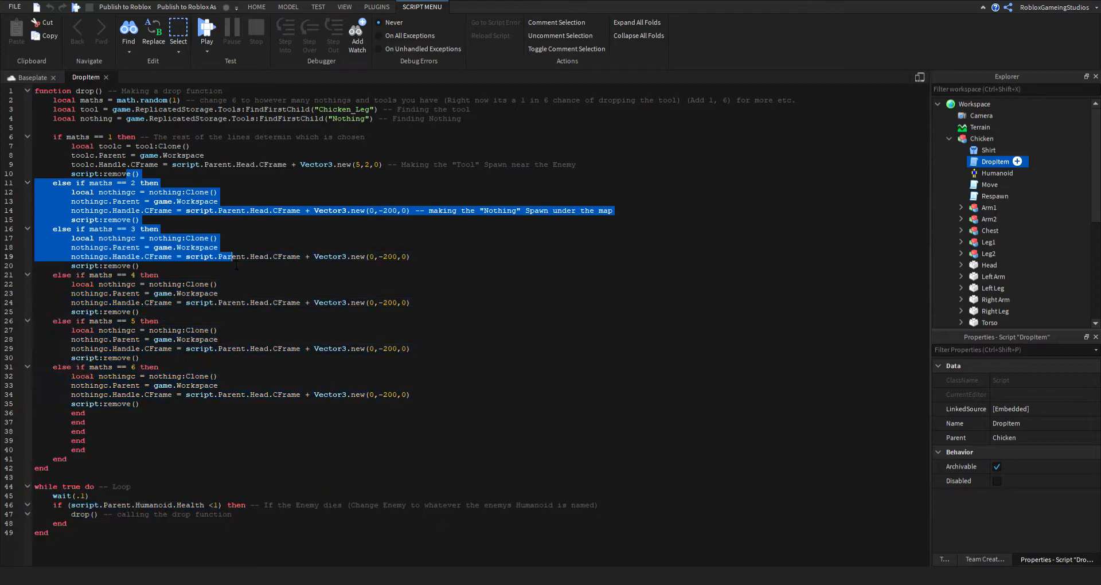
{"action": "left_click", "coordinate": [142, 219]}
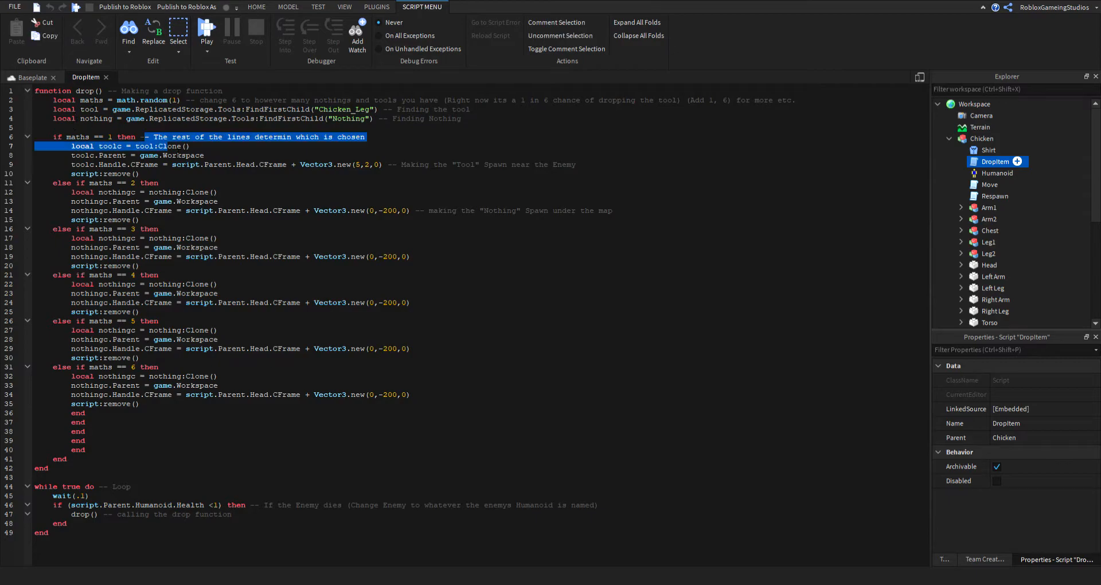
{"action": "left_click", "coordinate": [431, 302]}
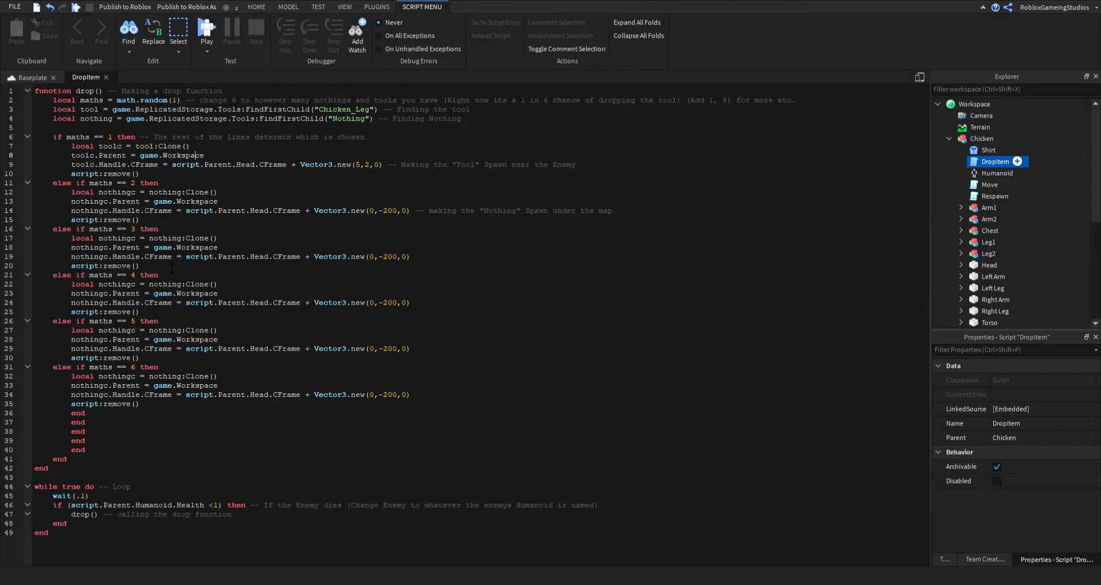
{"action": "mouse_move", "coordinate": [21, 491]}
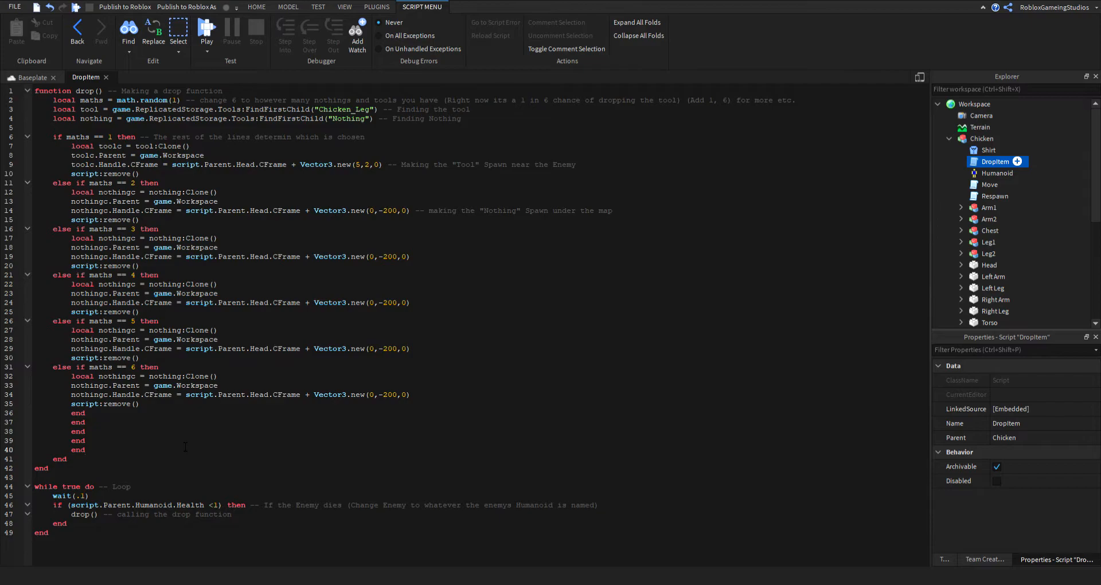
{"action": "left_click", "coordinate": [87, 450]}
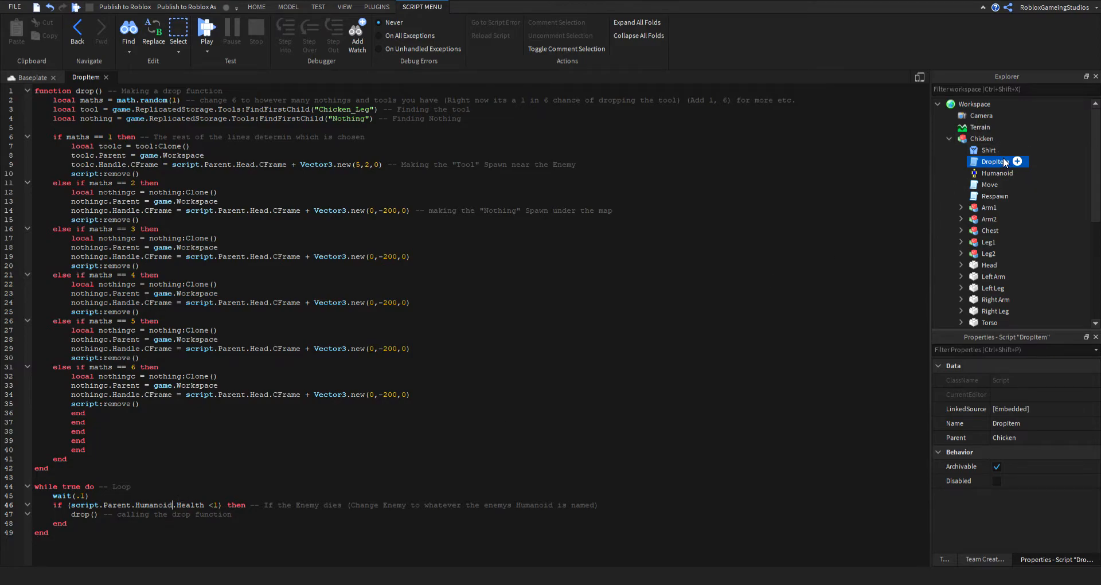
{"action": "mouse_move", "coordinate": [453, 395]}
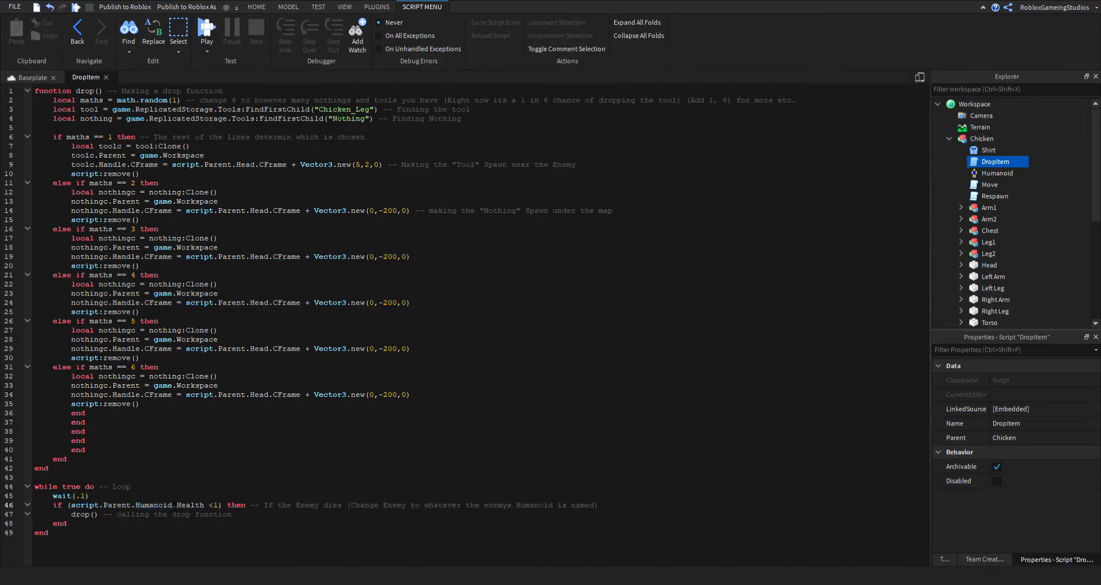
{"action": "mouse_move", "coordinate": [986, 216]}
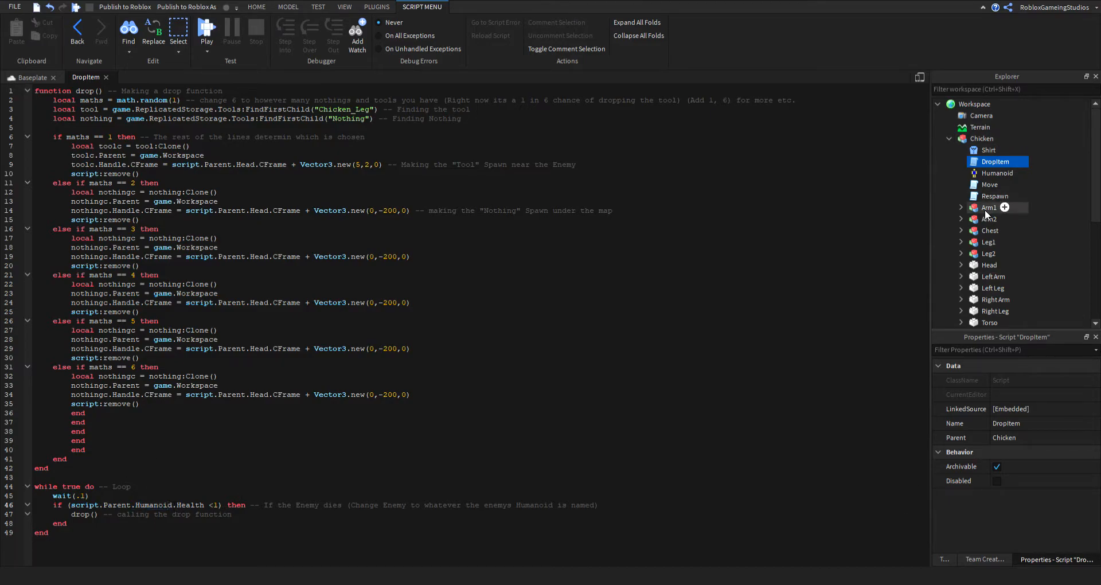
{"action": "left_click", "coordinate": [996, 172]}
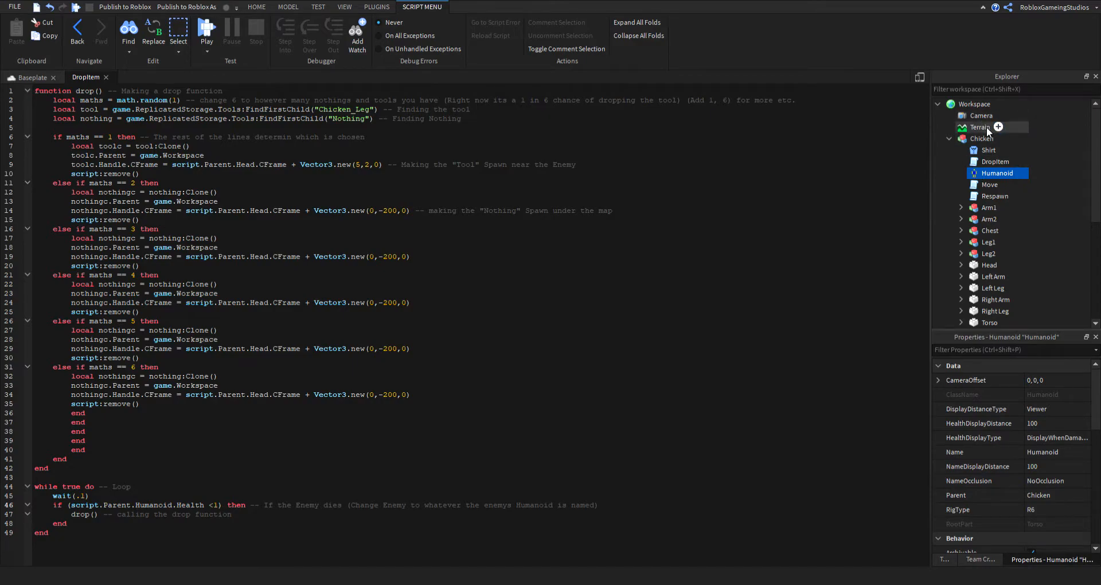
{"action": "scroll", "scroll_direction": "down", "scroll_amount": 3}
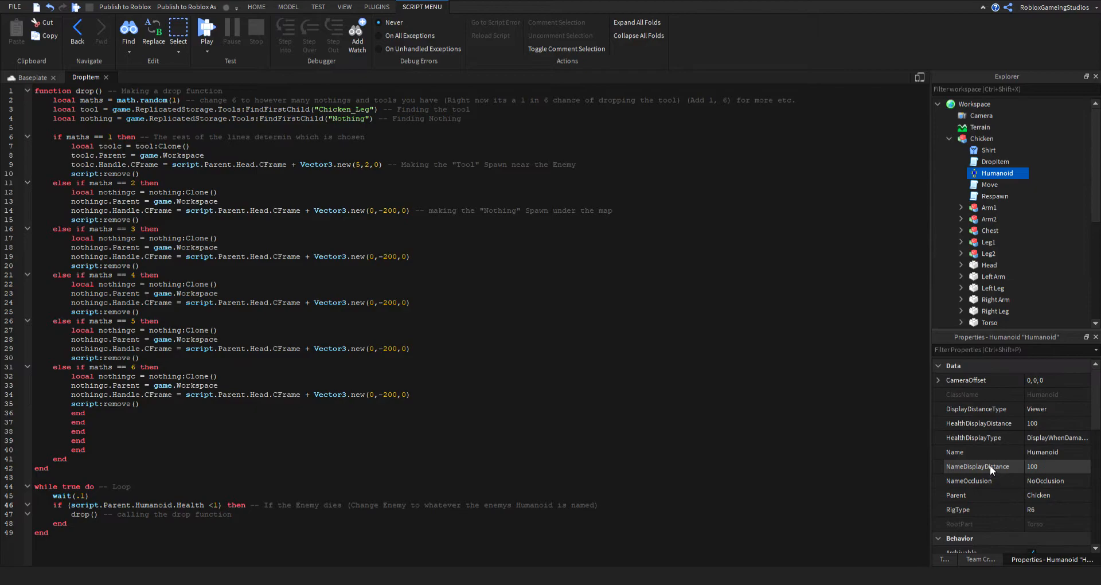
{"action": "left_click", "coordinate": [288, 484]}
{"action": "type", "text": "E"}
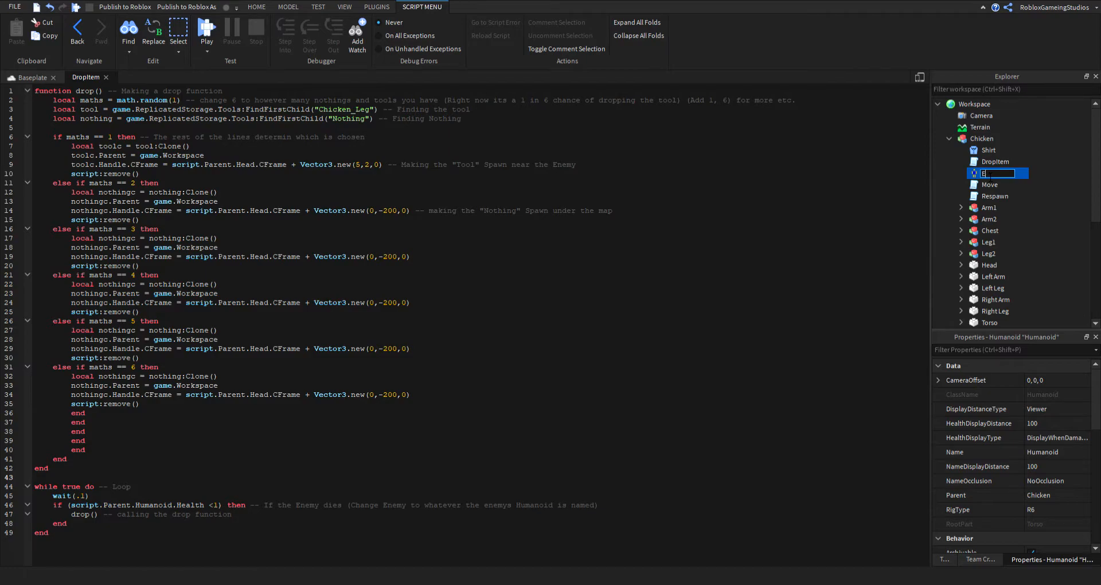
{"action": "type", "text": "C"}
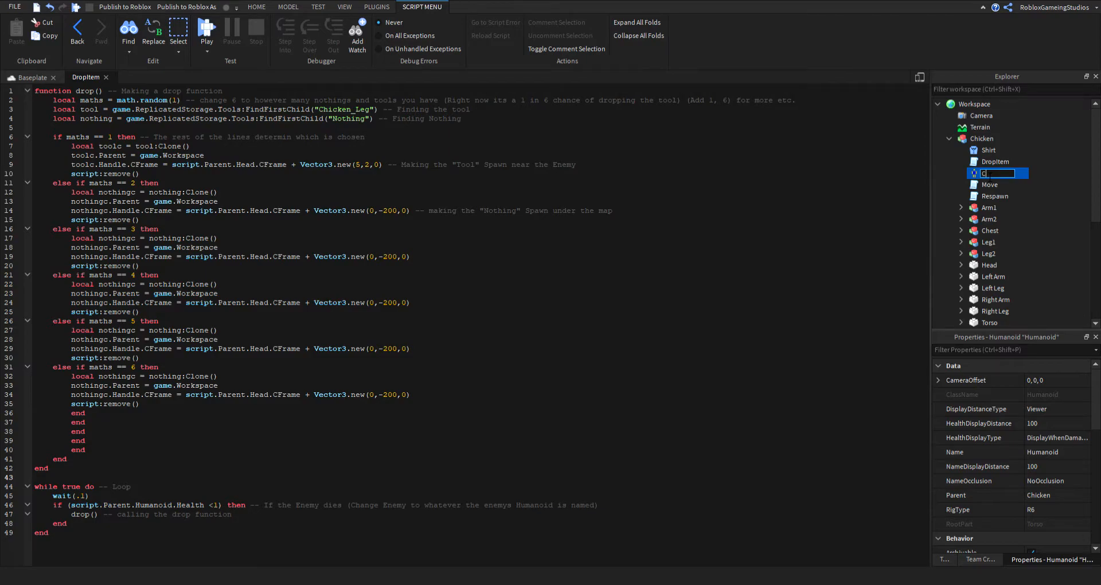
{"action": "type", "text": "Chicken'"}
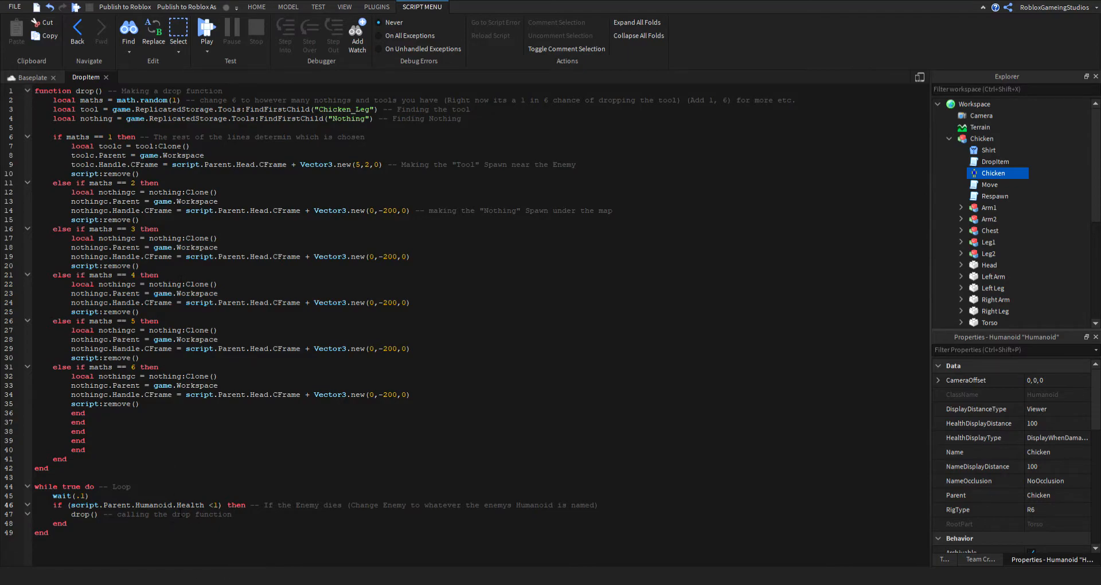
{"action": "double_click", "coordinate": [153, 505]}
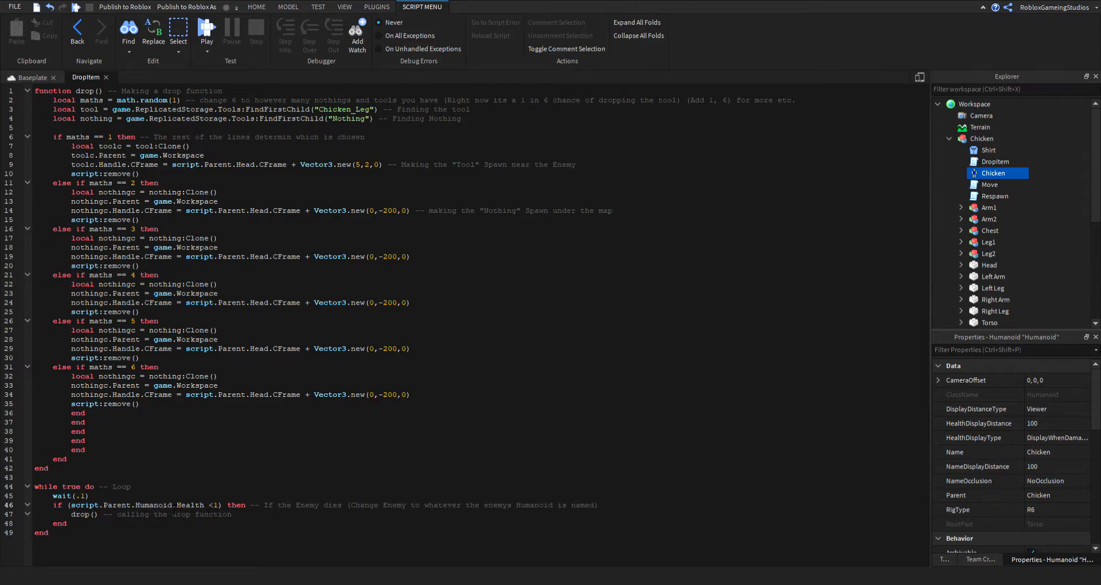
{"action": "double_click", "coordinate": [992, 173]}
{"action": "type", "text": "Humanoid"}
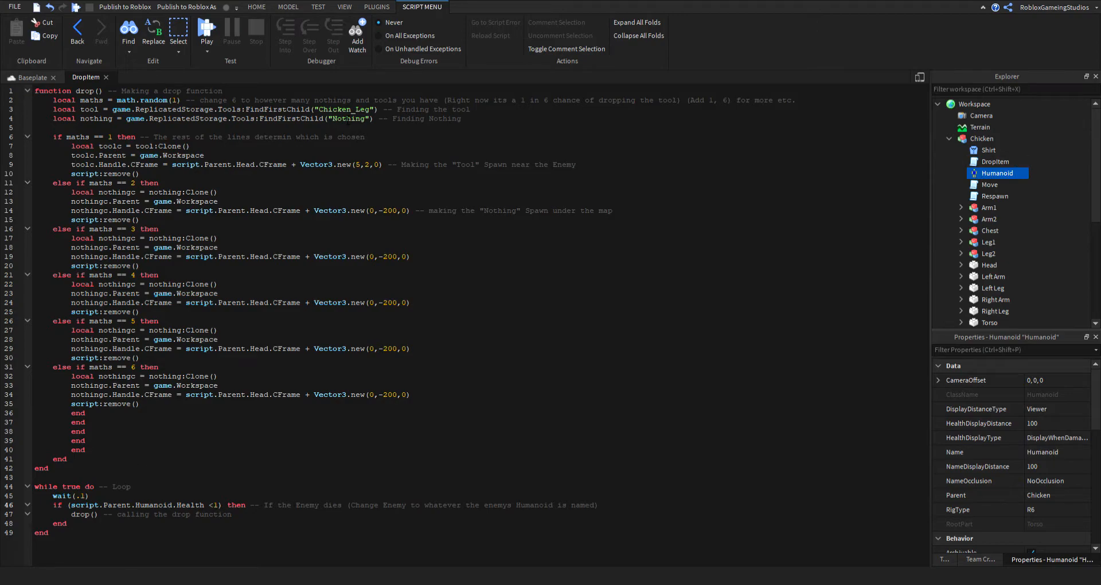
{"action": "mouse_move", "coordinate": [137, 77]}
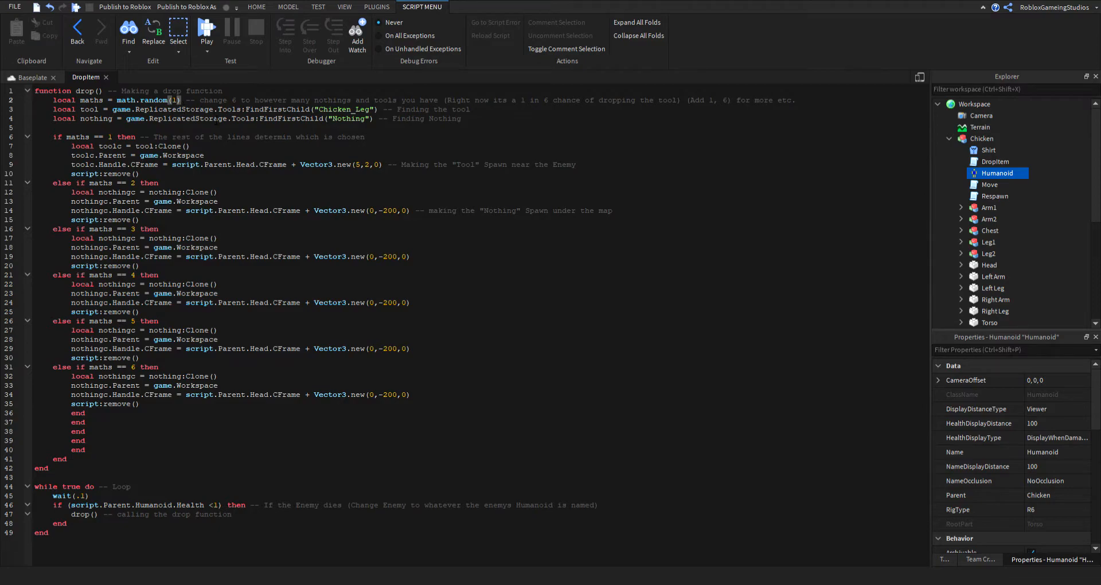
Change math.random(1) to math.random(1,2) in the DropItem script
{"action": "type", "text": ",2"}
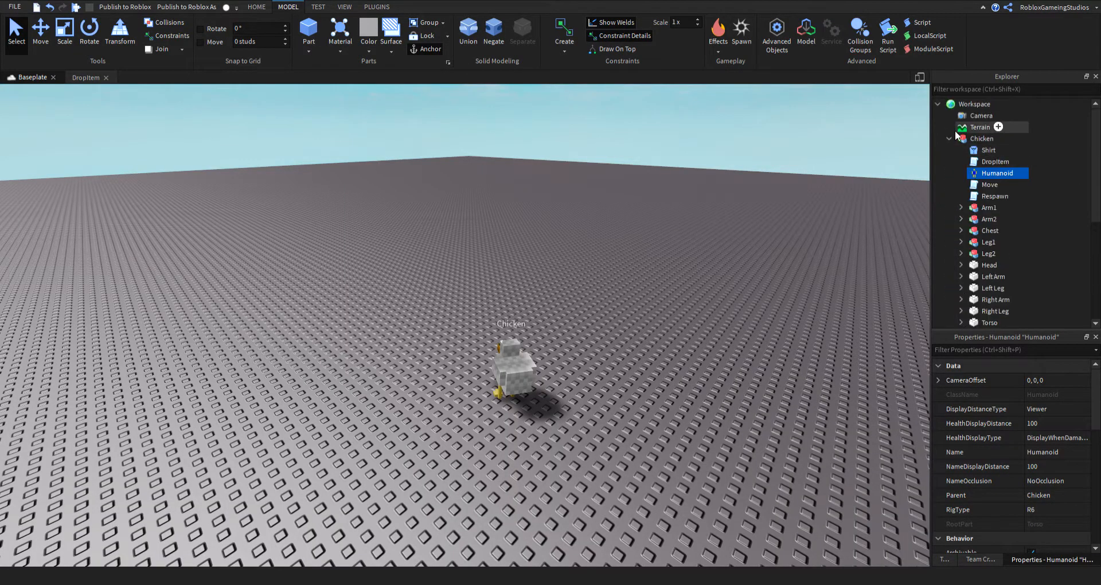
Insert the AK-47 from a Toolbox gun search and make DropItem use 'Gun'
{"action": "left_click", "coordinate": [949, 138]}
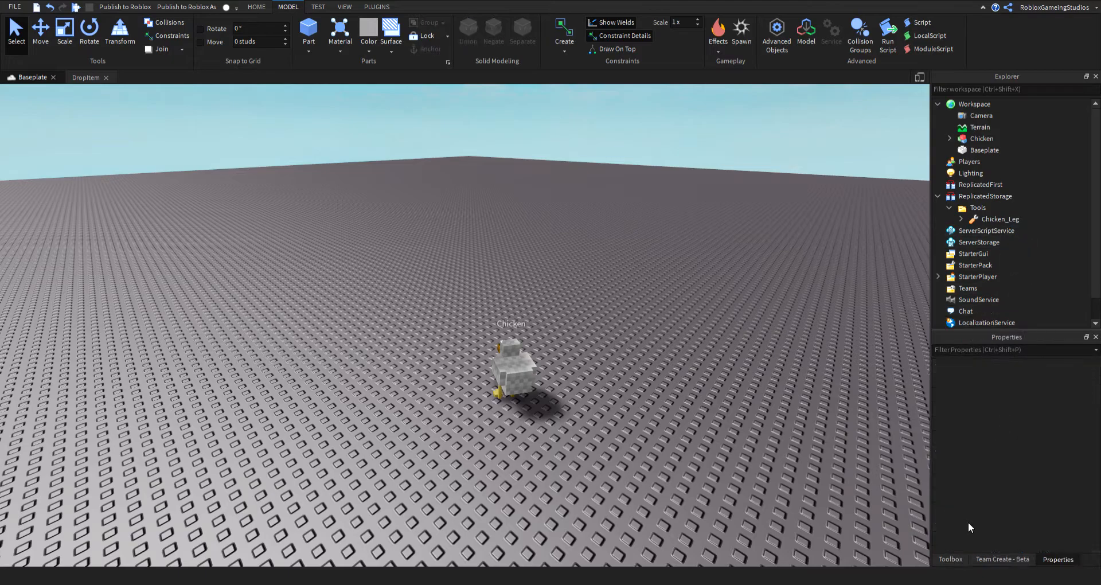
{"action": "left_click", "coordinate": [949, 558]}
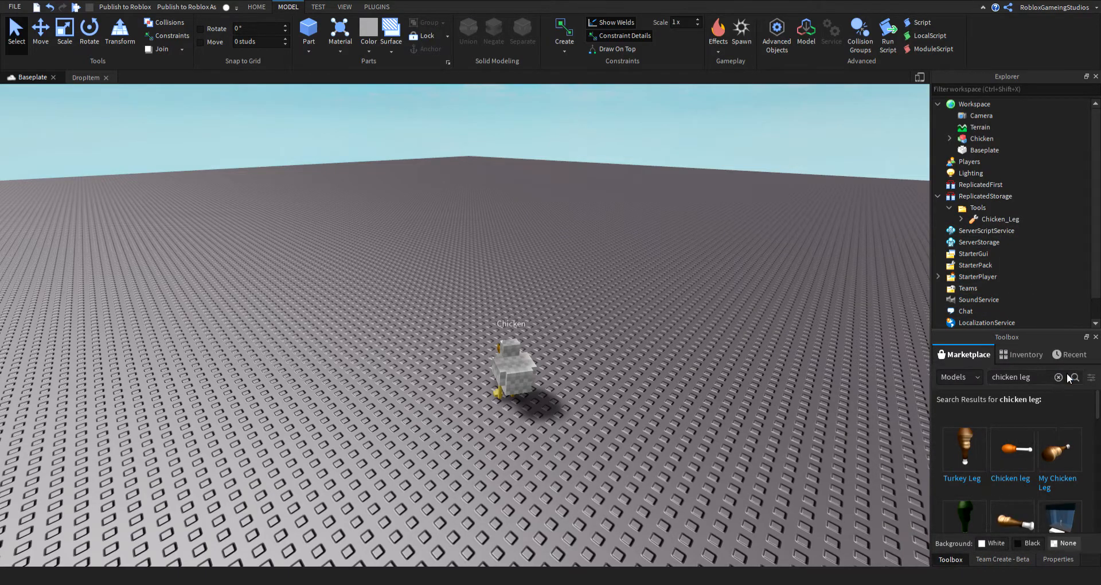
{"action": "left_click", "coordinate": [1059, 377]}
{"action": "type", "text": "g"}
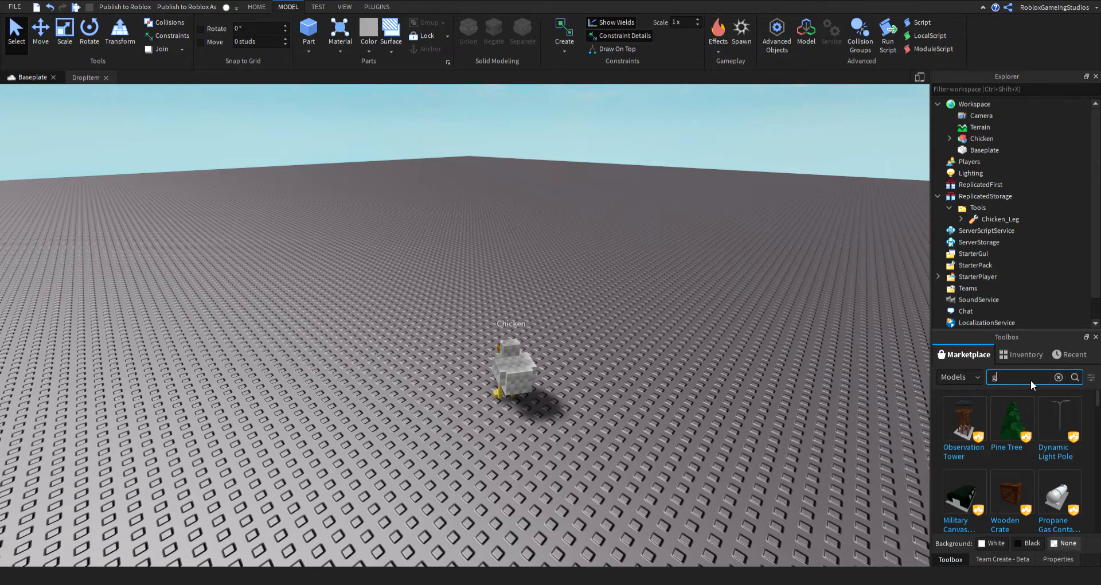
{"action": "type", "text": "un"}
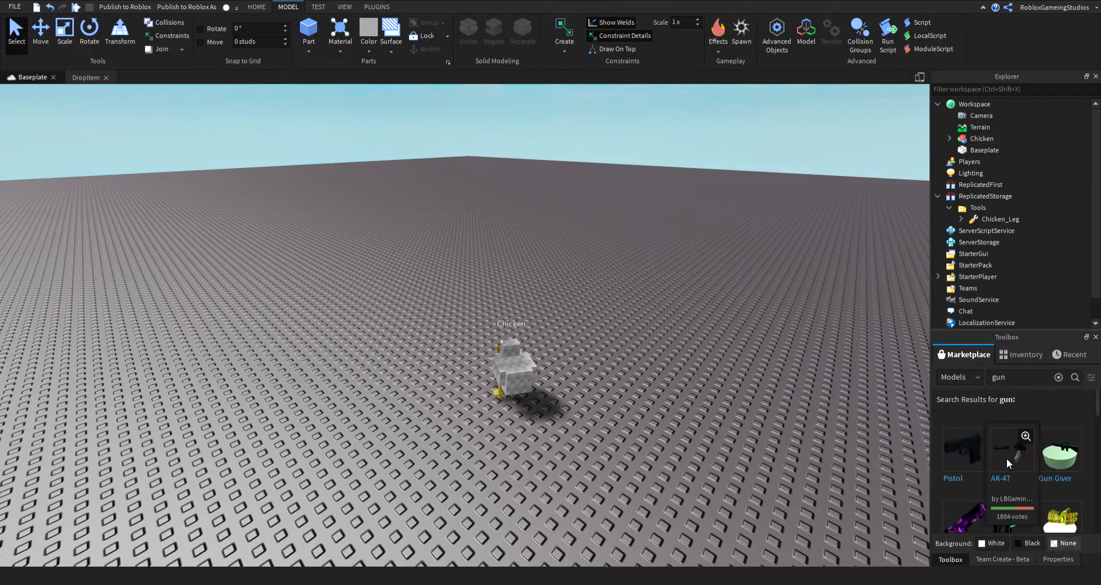
{"action": "left_click", "coordinate": [1010, 447]}
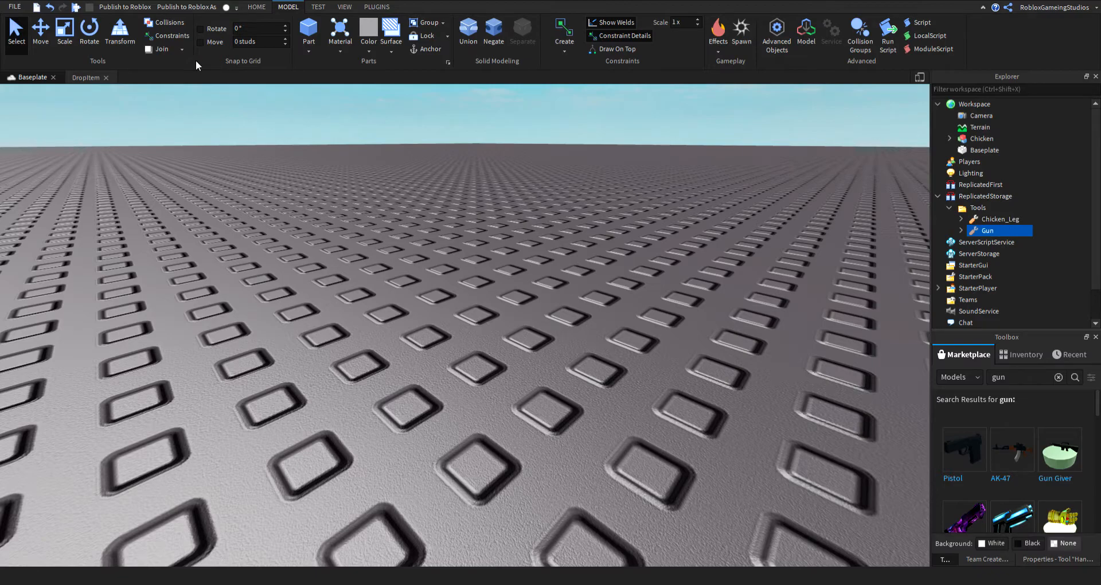
{"action": "left_click", "coordinate": [87, 77]}
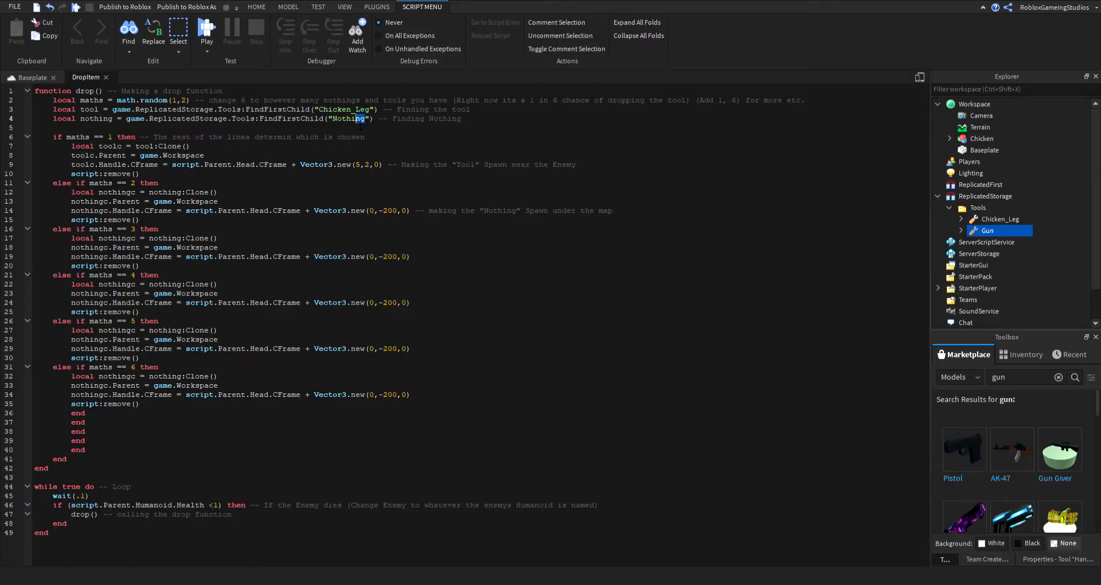
{"action": "type", "text": "Gun"}
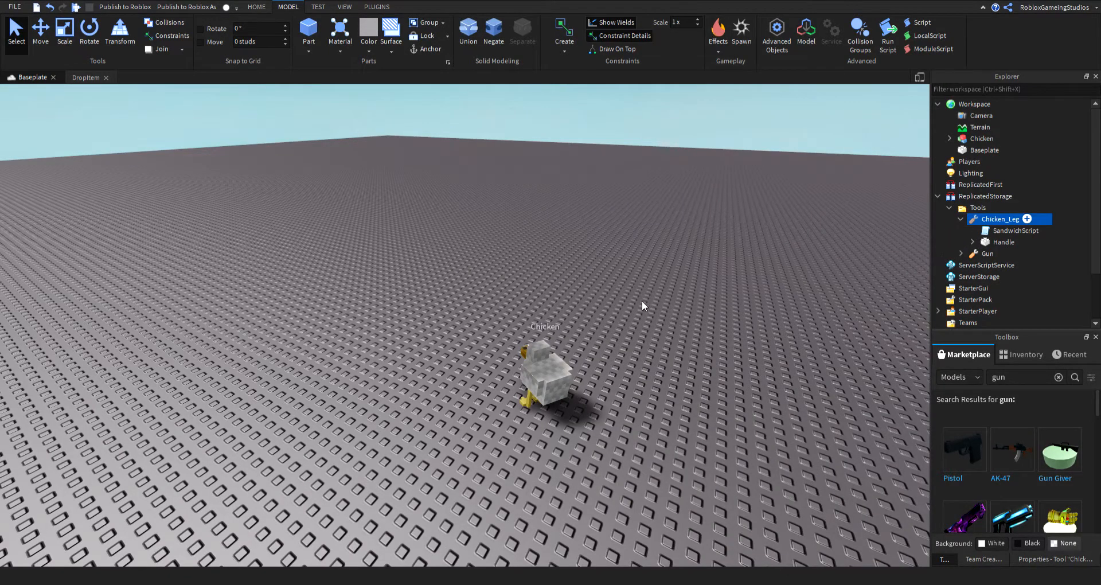
Enable CanCollide on Chicken_Leg's Handle and collapse ReplicatedStorage
{"action": "left_click", "coordinate": [256, 6]}
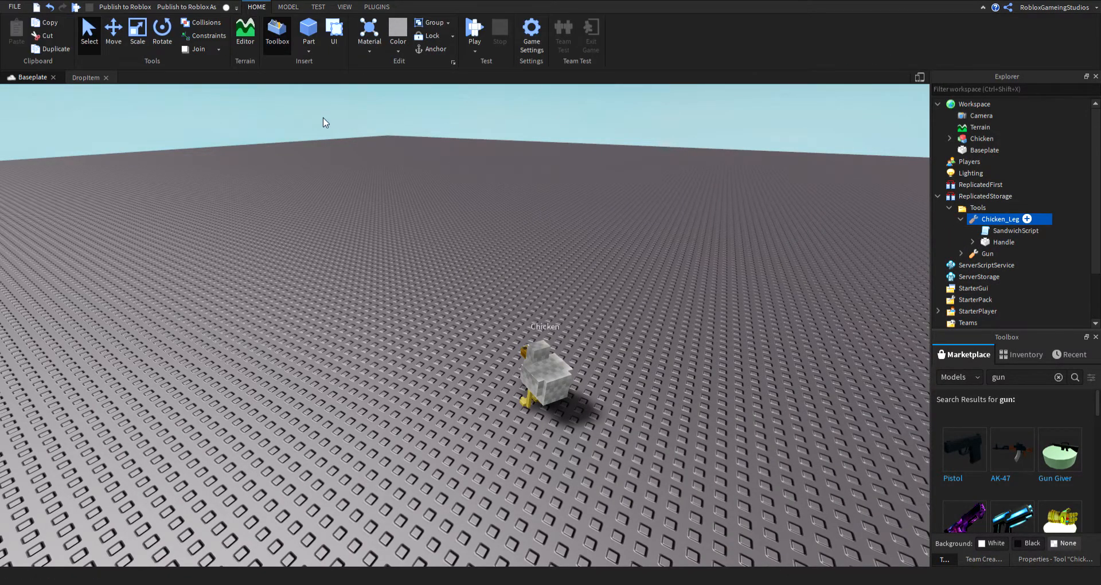
{"action": "left_click", "coordinate": [318, 6]}
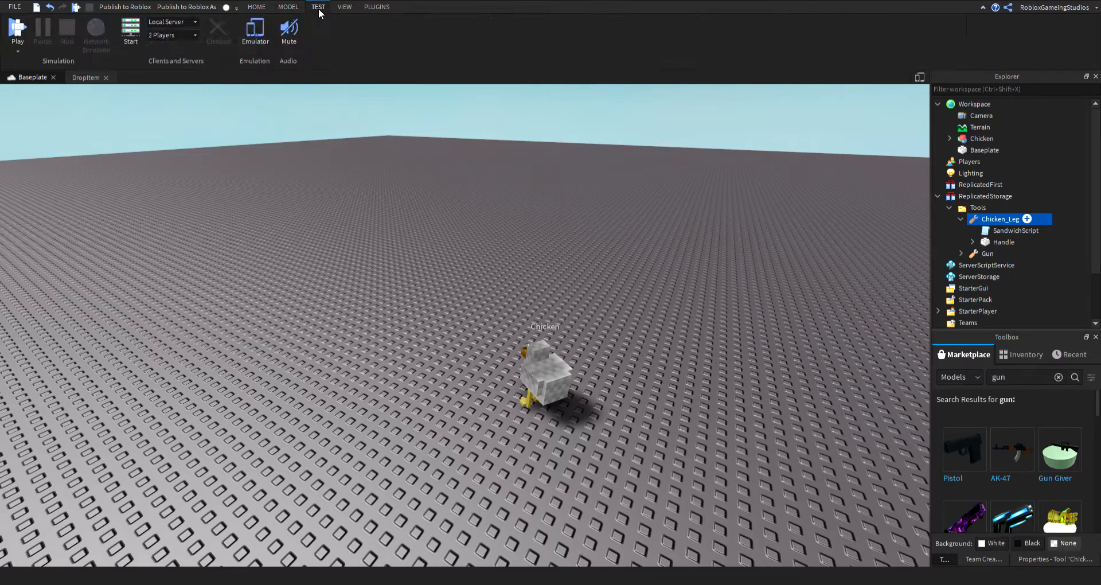
{"action": "left_click", "coordinate": [256, 6]}
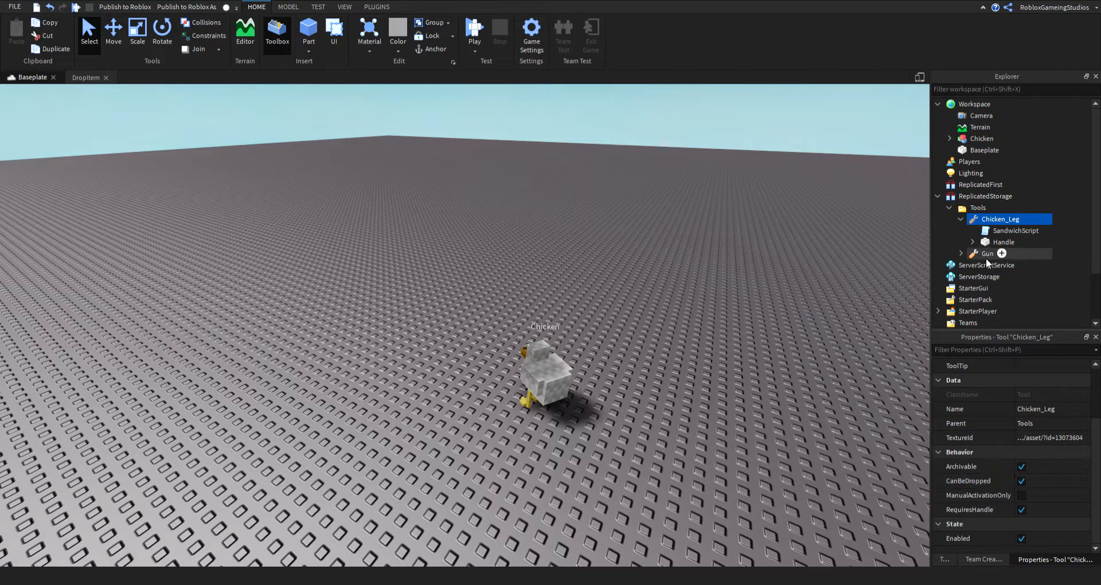
{"action": "left_click", "coordinate": [1004, 241]}
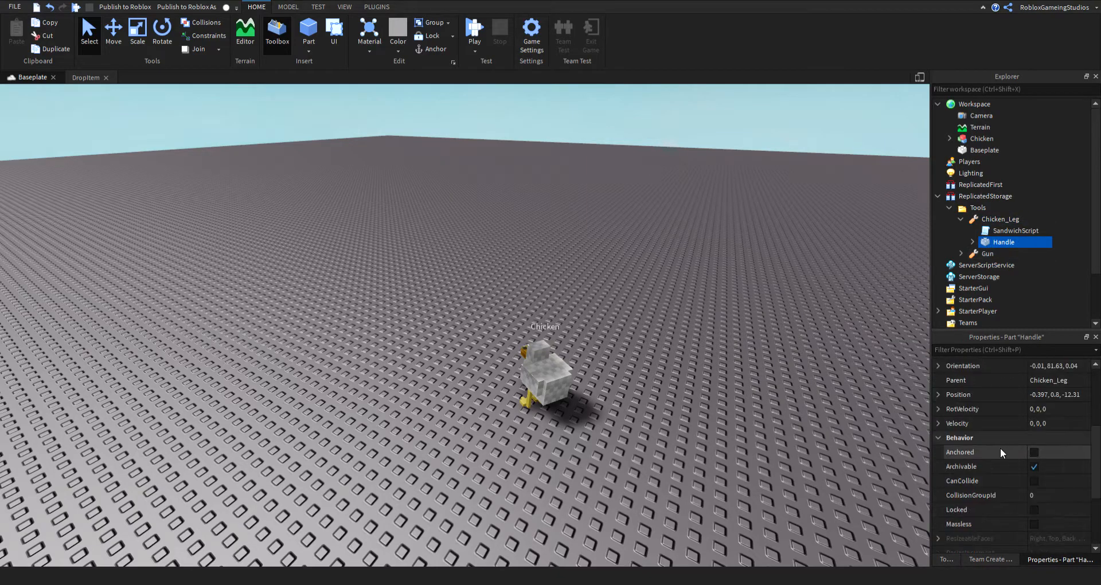
{"action": "scroll", "scroll_direction": "down", "scroll_amount": 3}
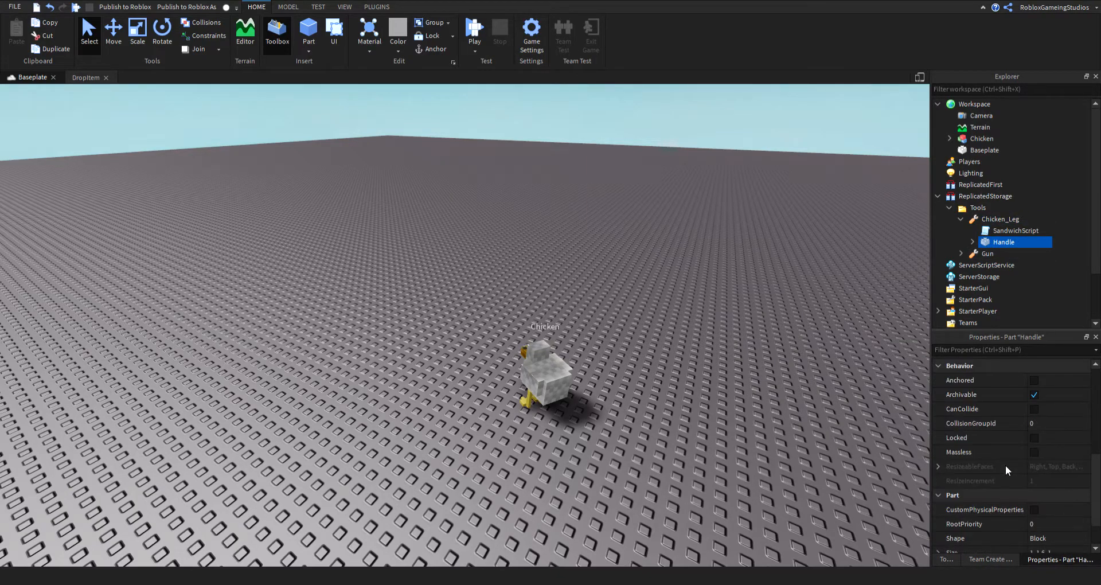
{"action": "scroll", "scroll_direction": "up", "scroll_amount": 3}
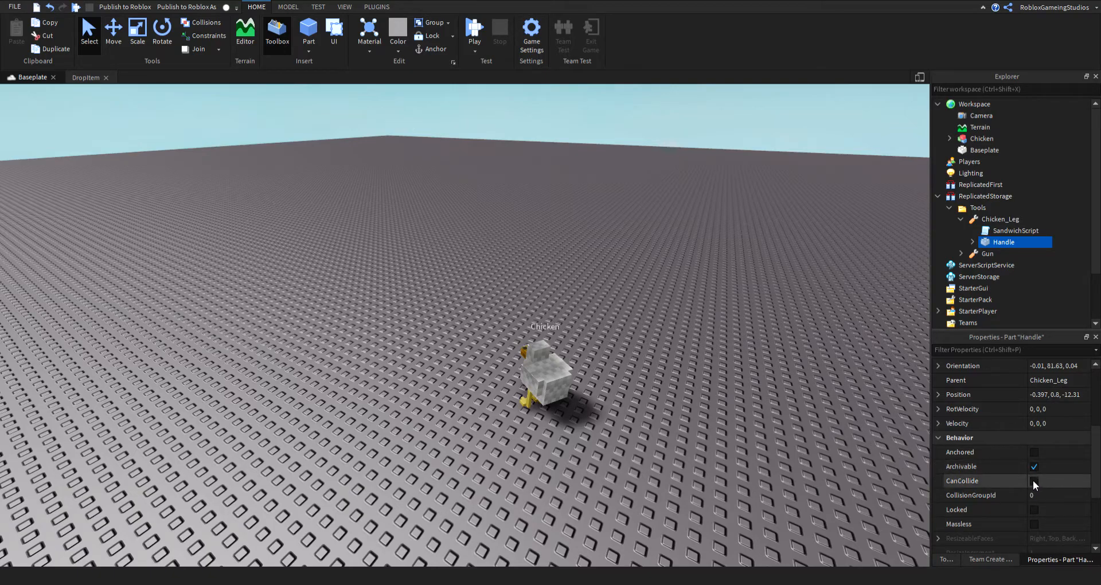
{"action": "left_click", "coordinate": [1032, 480]}
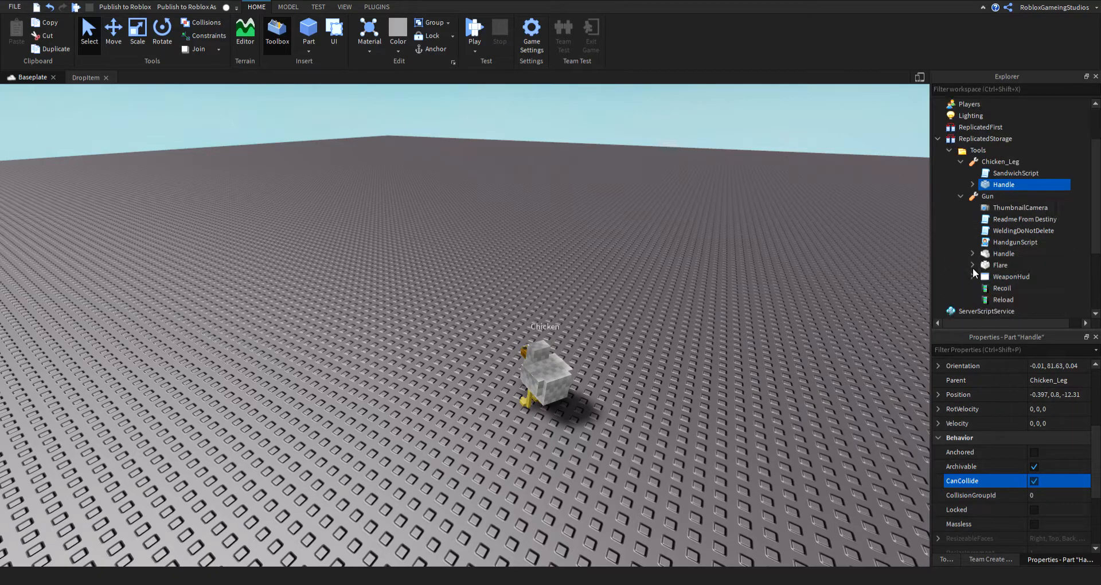
{"action": "left_click", "coordinate": [985, 265]}
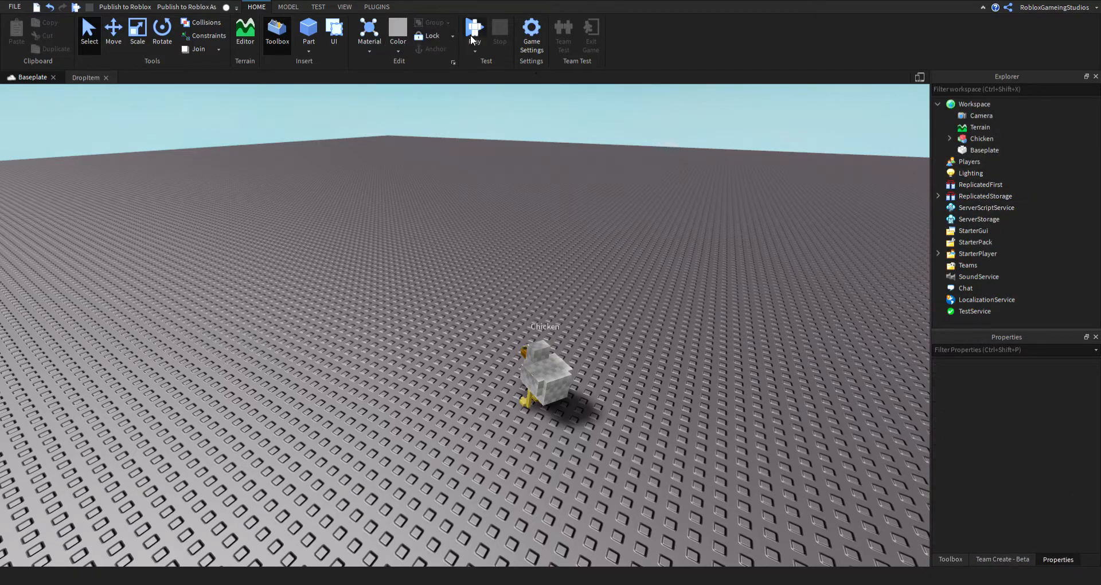
Run a play test, then select the Chicken's Humanoid to set Health to 0
{"action": "left_click", "coordinate": [474, 29]}
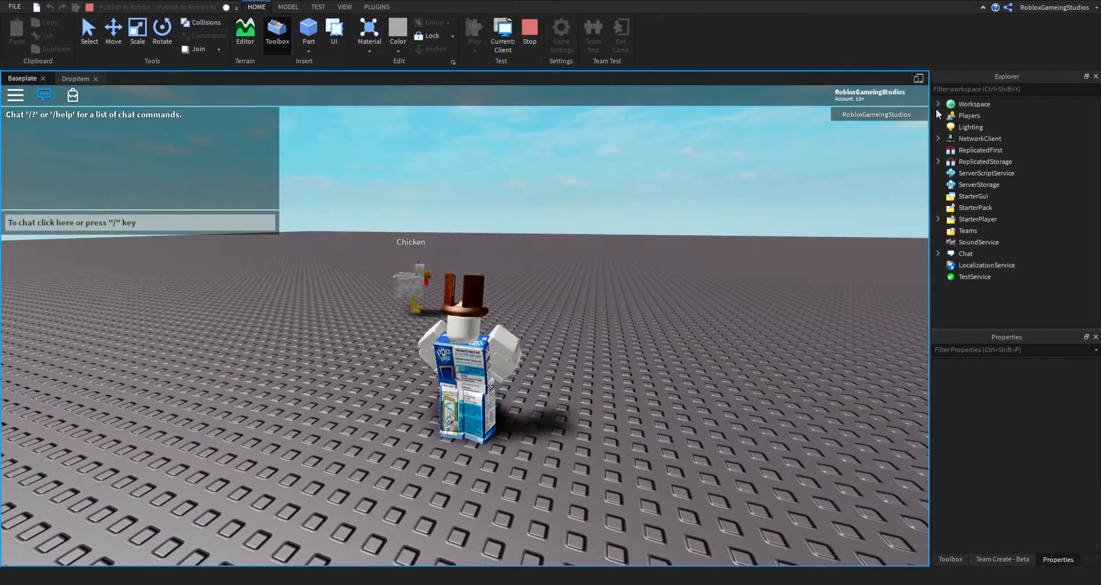
{"action": "left_click", "coordinate": [597, 175]}
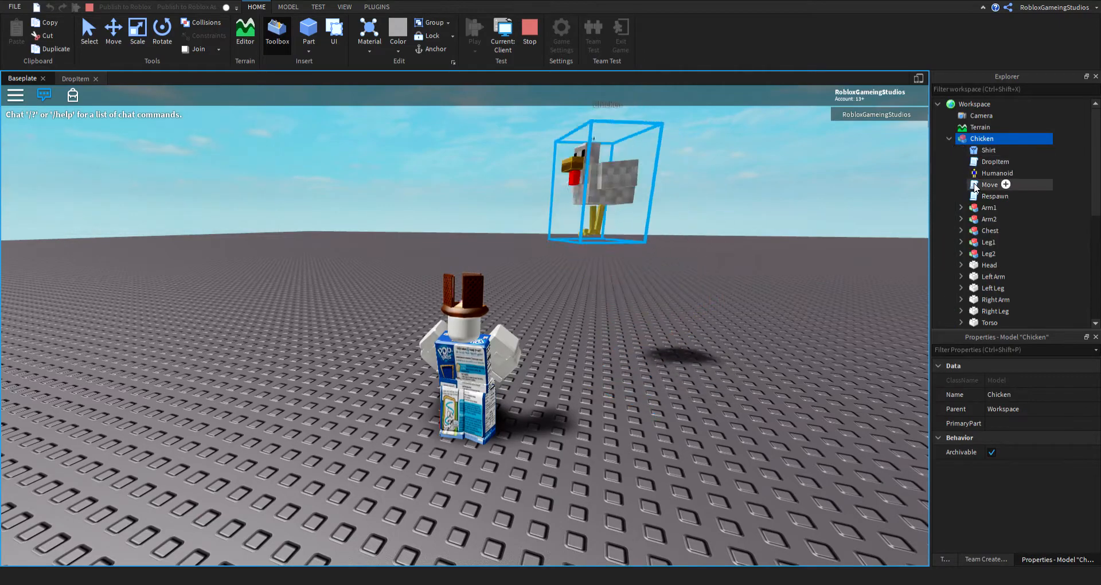
{"action": "left_click", "coordinate": [997, 173]}
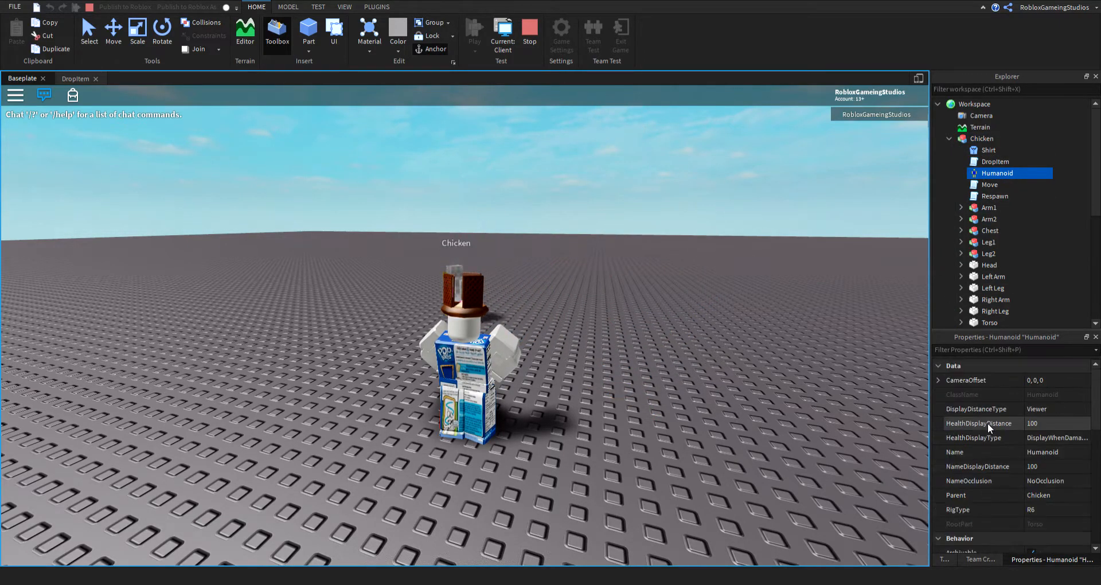
{"action": "scroll", "scroll_direction": "down", "scroll_amount": 3}
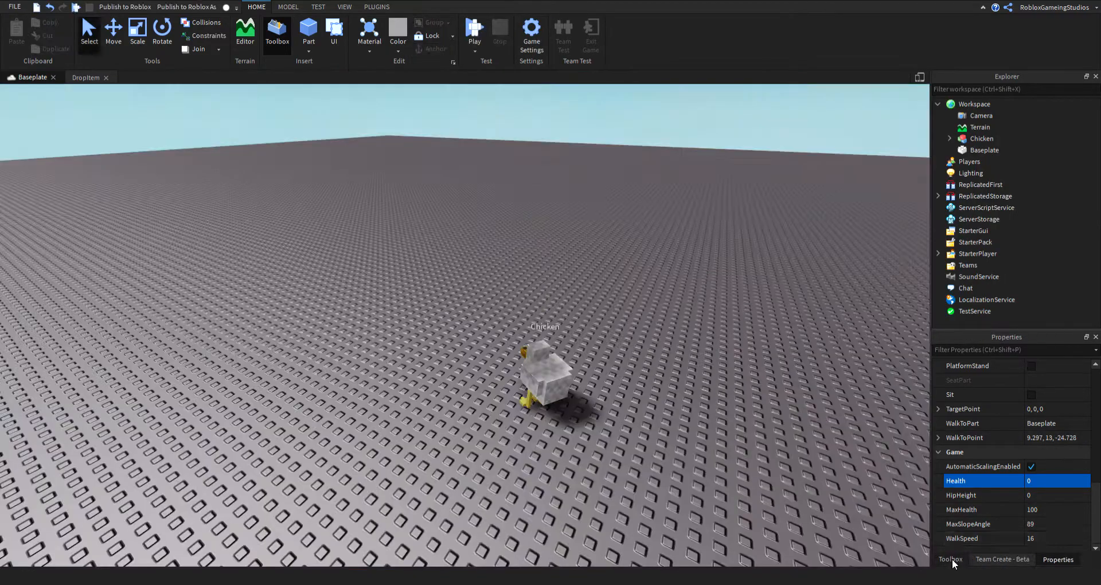
Search the Toolbox for 'sword' to add ClassicSword, then start a play test
{"action": "left_click", "coordinate": [950, 559]}
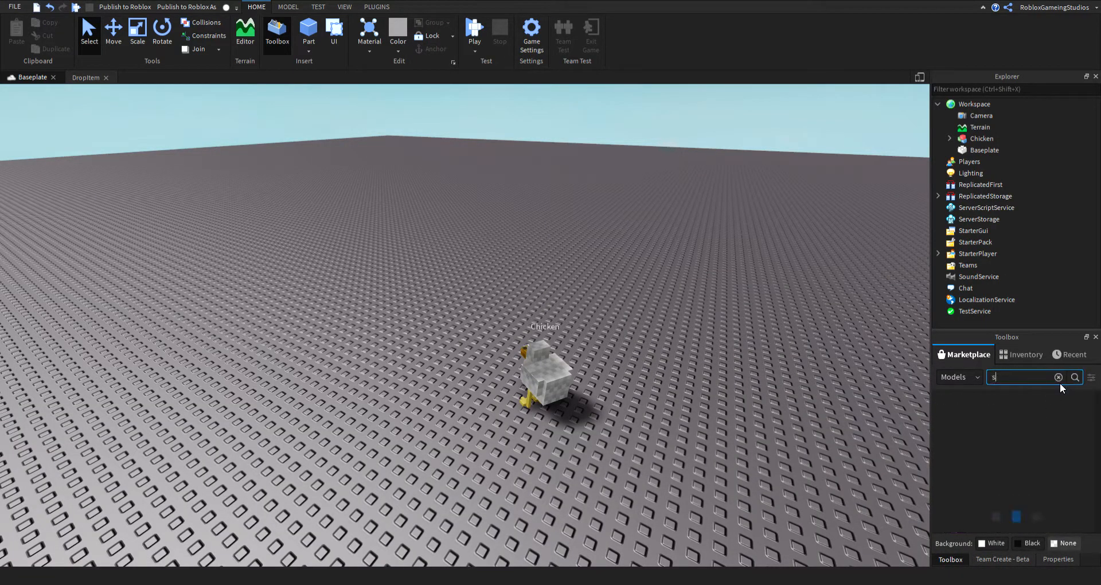
{"action": "type", "text": "sword"}
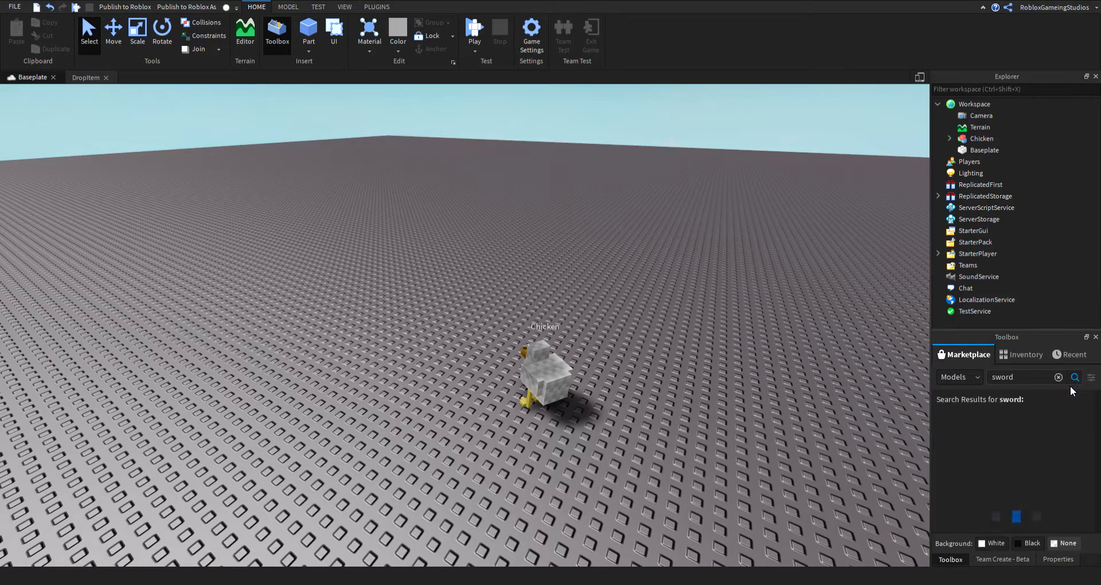
{"action": "left_click", "coordinate": [1074, 377]}
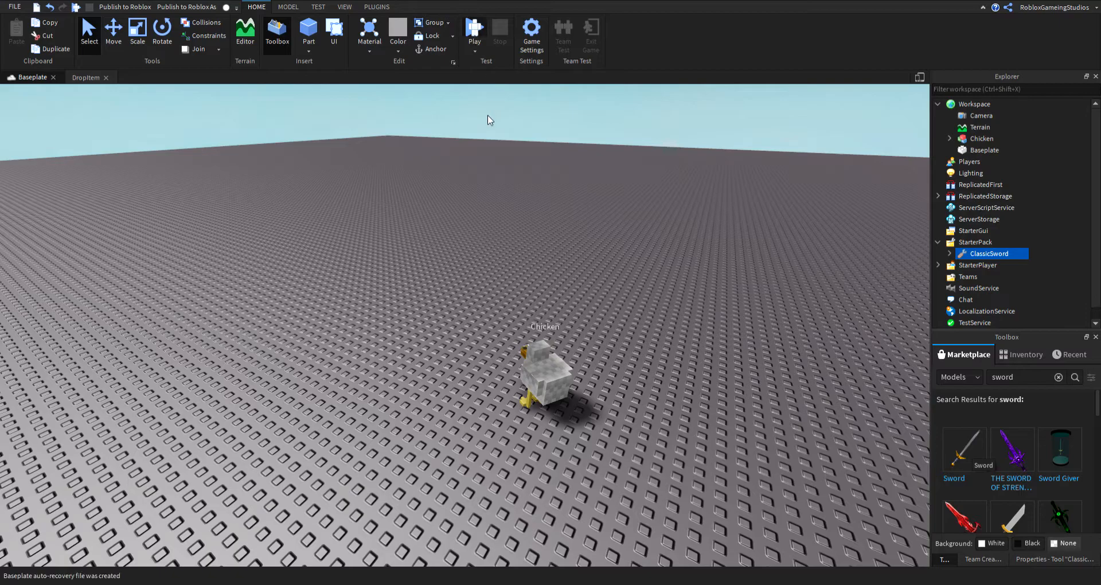
{"action": "left_click", "coordinate": [474, 31]}
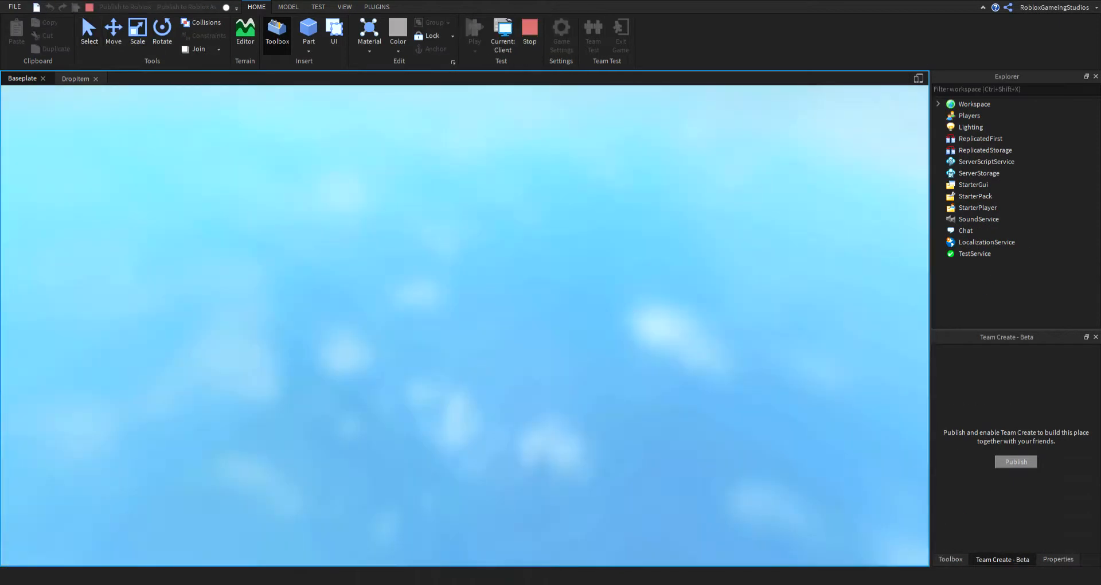
Check the DropItem line 46 nil-Parent error, stop testing, and reopen DropItem
{"action": "left_click", "coordinate": [474, 32]}
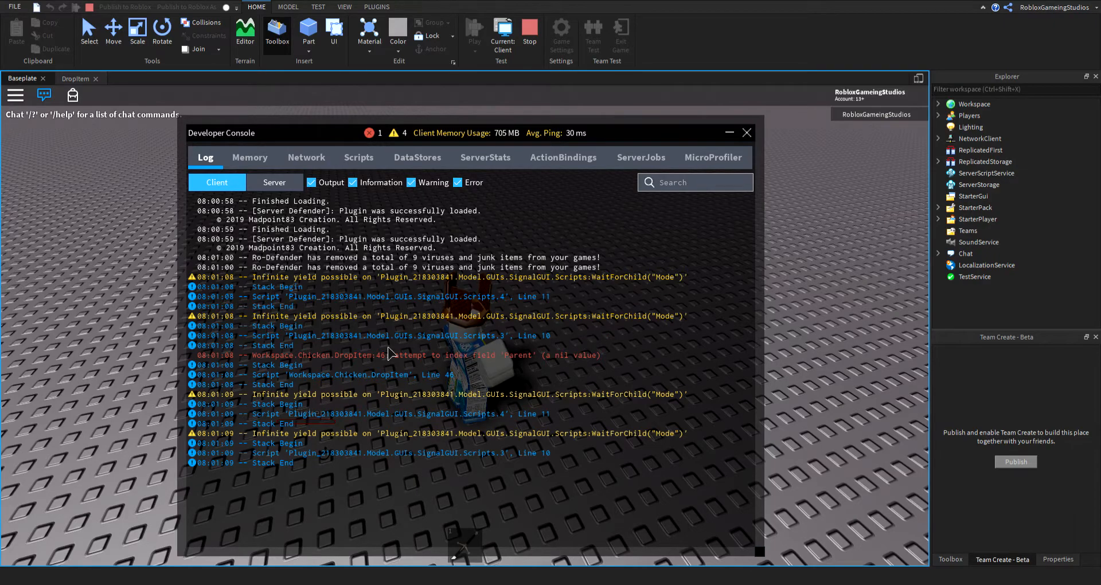
{"action": "mouse_move", "coordinate": [334, 139]}
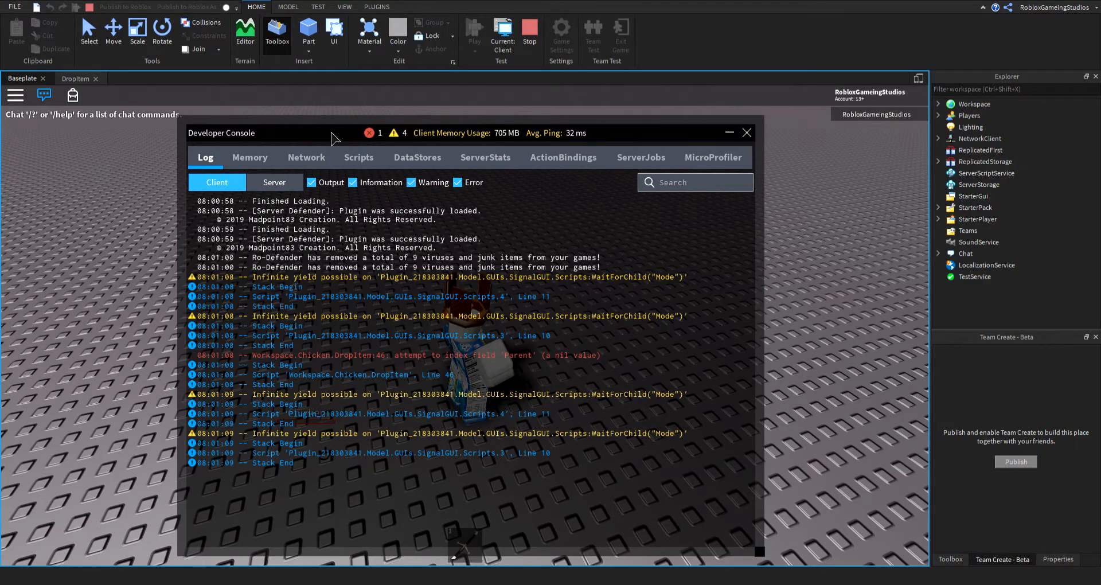
{"action": "left_click", "coordinate": [344, 6]}
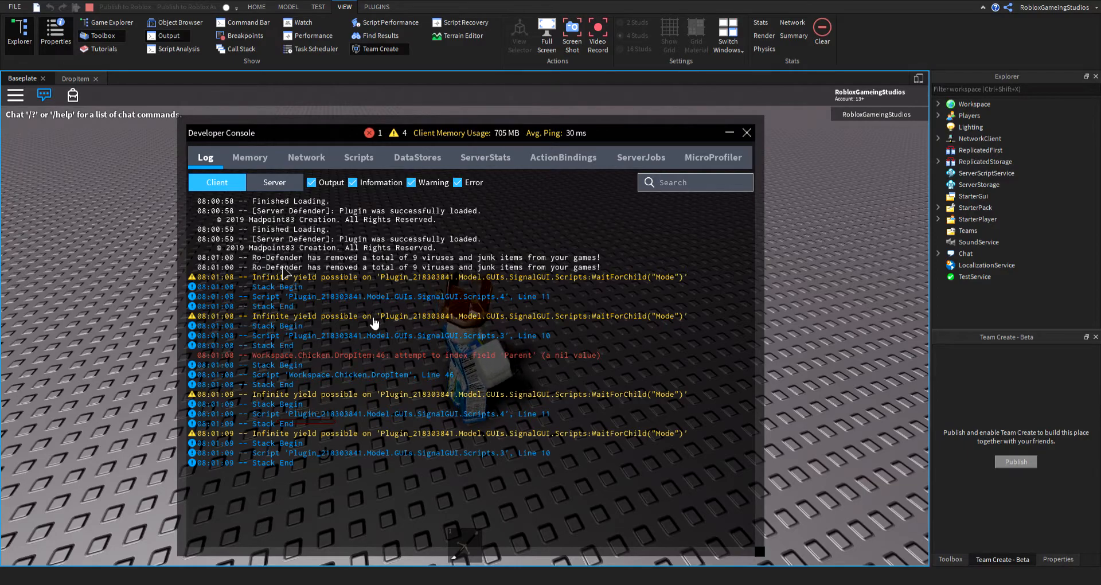
{"action": "mouse_move", "coordinate": [647, 206]}
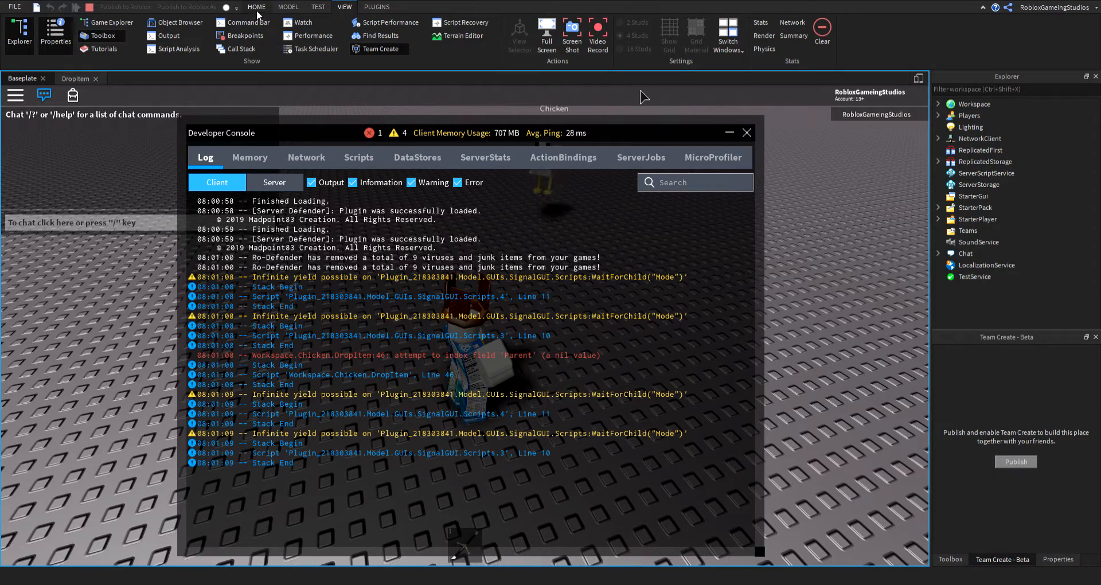
{"action": "left_click", "coordinate": [257, 7]}
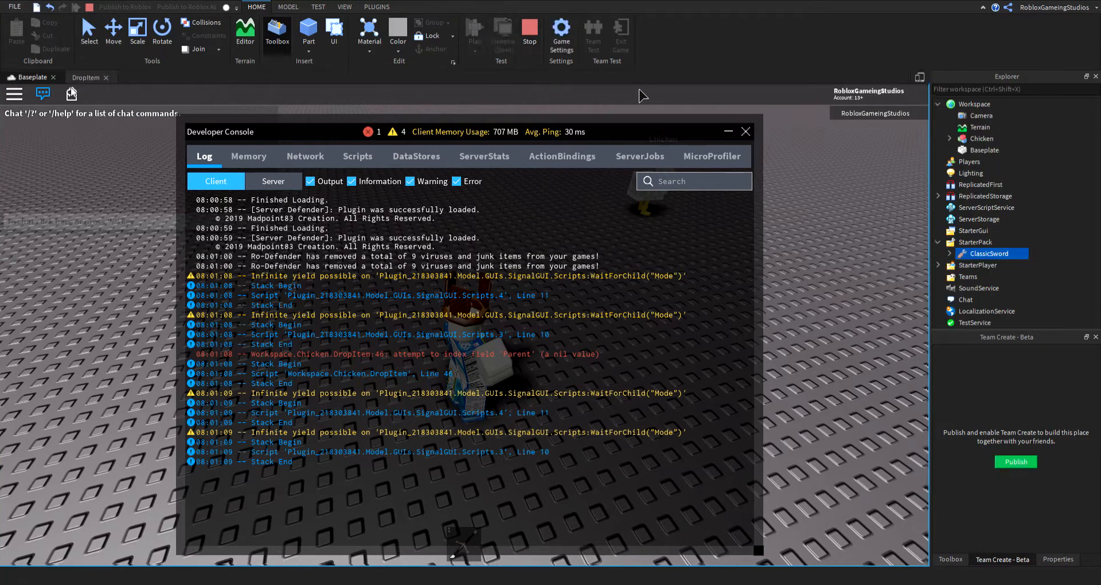
{"action": "left_click", "coordinate": [744, 131]}
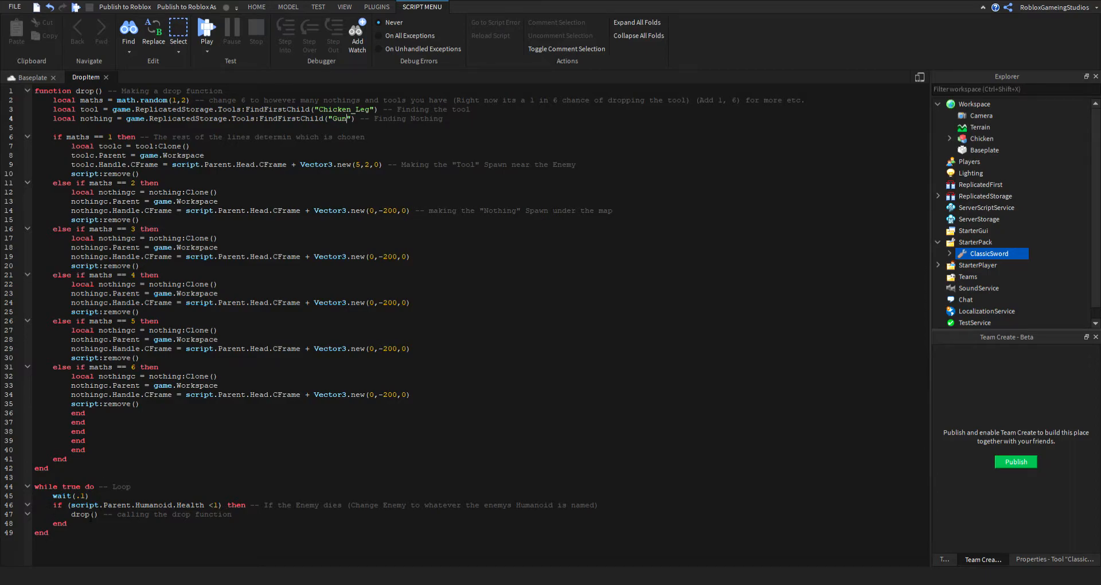
Rename the chicken's Humanoid to 'blah', reopen DropItem, and start a new play test
{"action": "left_click", "coordinate": [983, 150]}
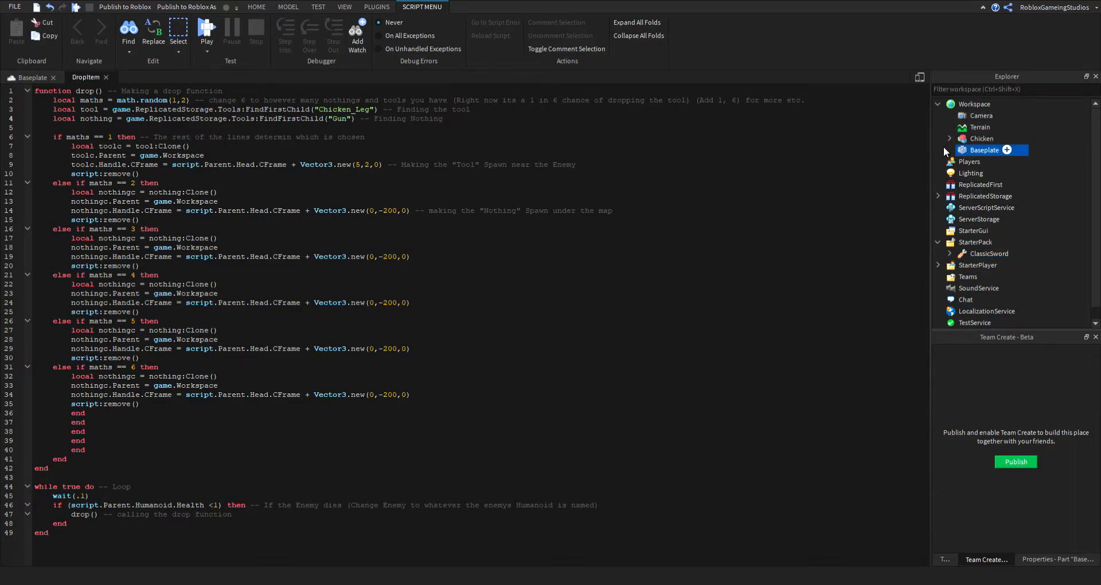
{"action": "left_click", "coordinate": [950, 139]}
{"action": "type", "text": "blah"}
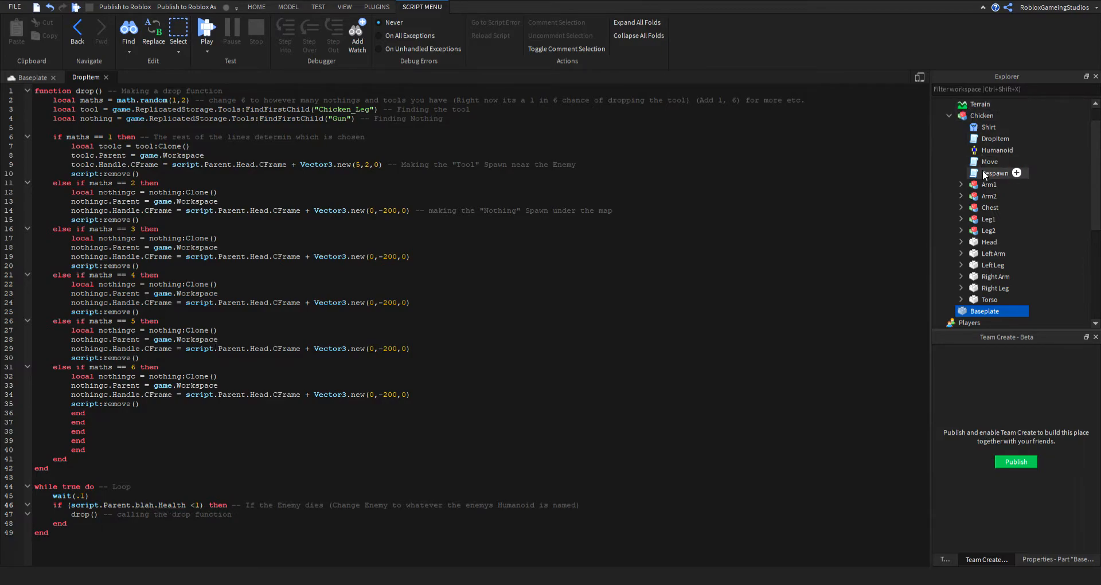
{"action": "double_click", "coordinate": [995, 150]}
{"action": "type", "text": "blah"}
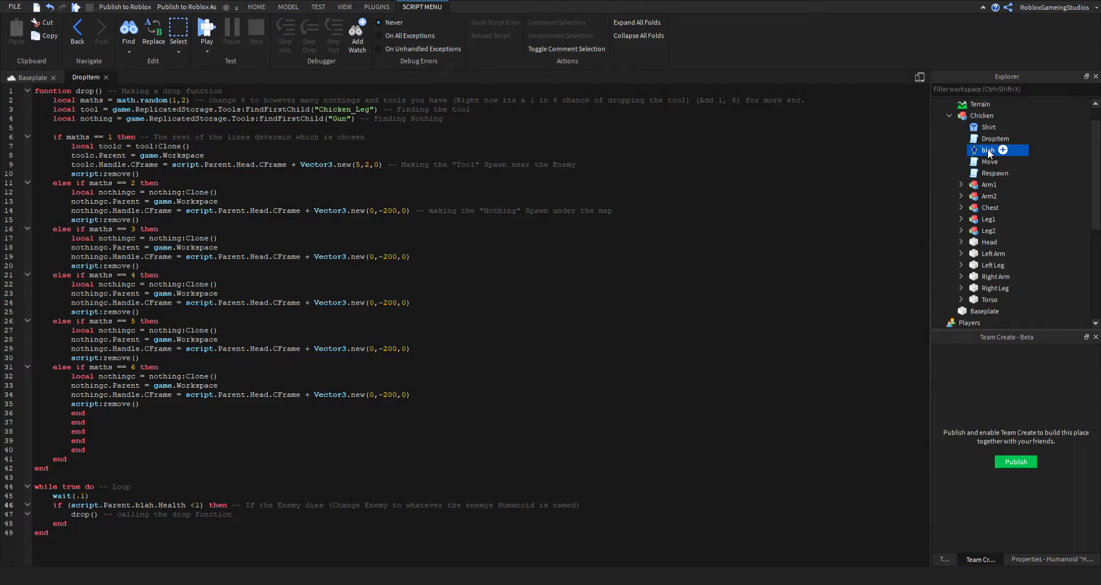
{"action": "left_click", "coordinate": [255, 6]}
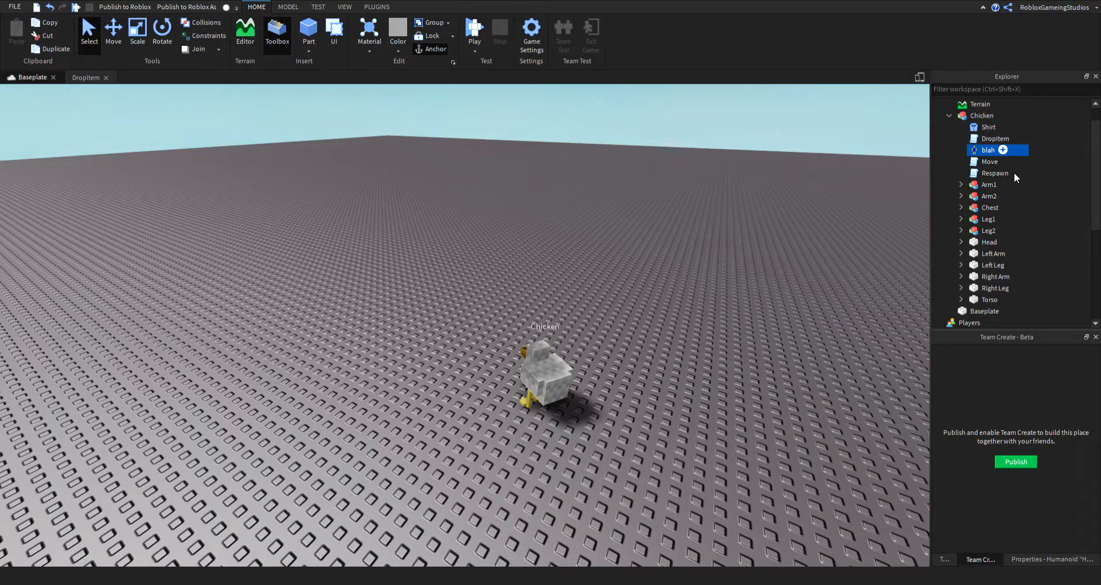
{"action": "left_click", "coordinate": [994, 138]}
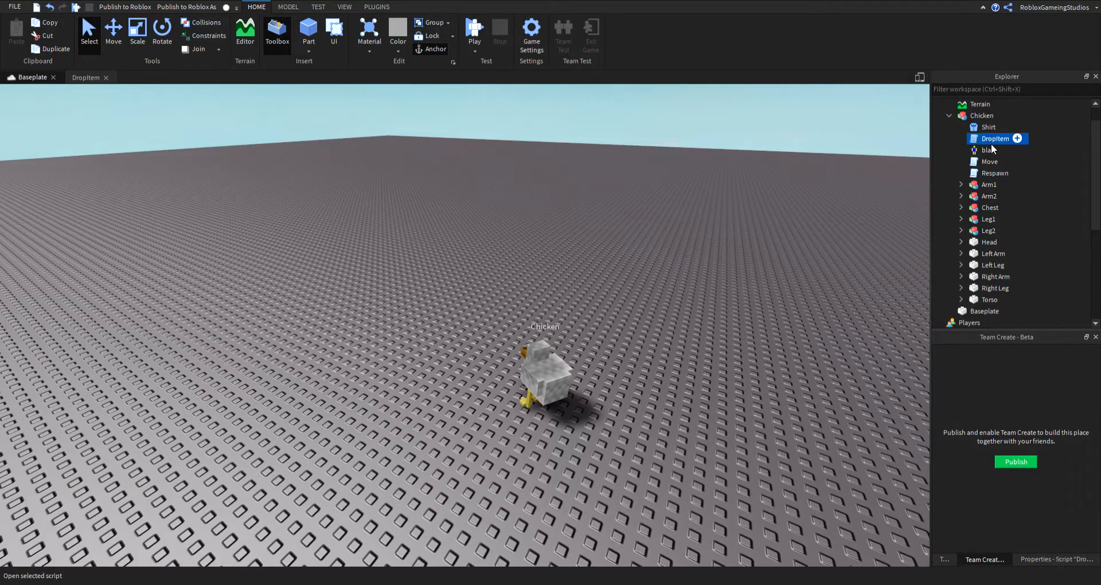
{"action": "double_click", "coordinate": [994, 138]}
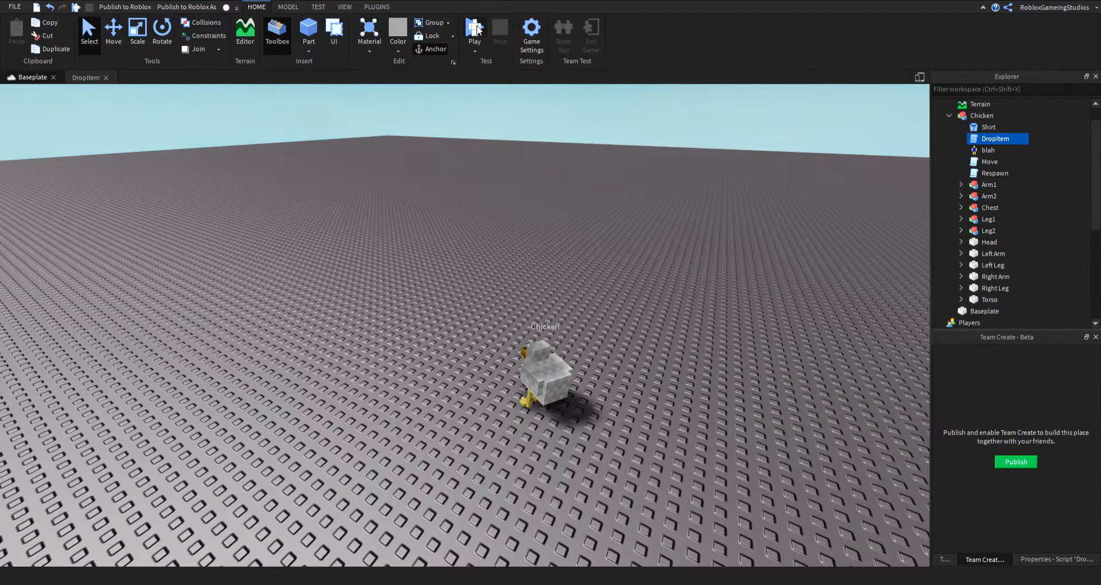
{"action": "left_click", "coordinate": [474, 30]}
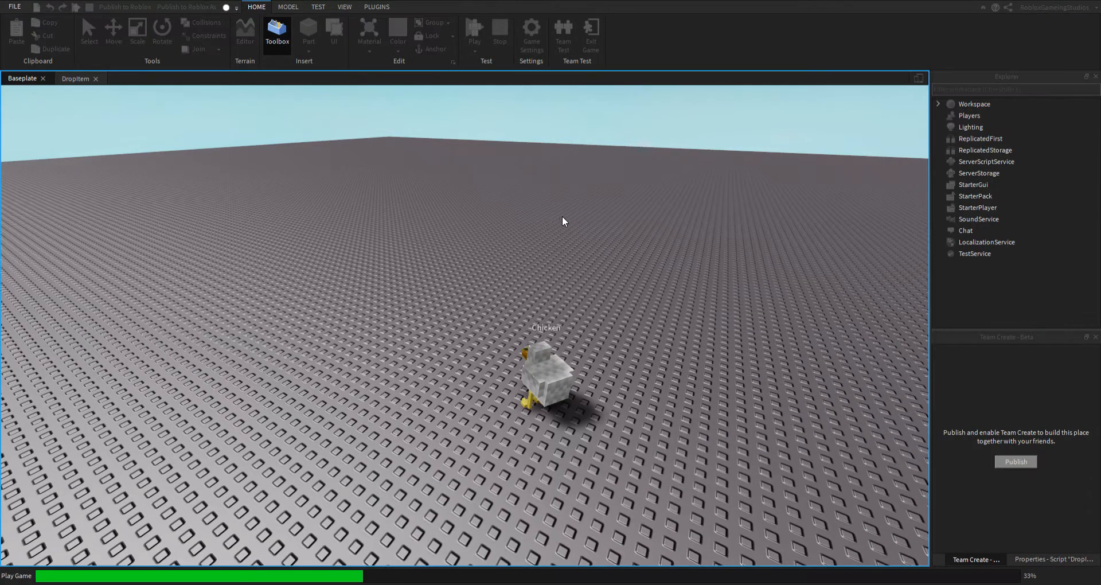
Run a Play test ending with two tools held, stop it, and reopen DropItem from Explorer
{"action": "left_click", "coordinate": [474, 32]}
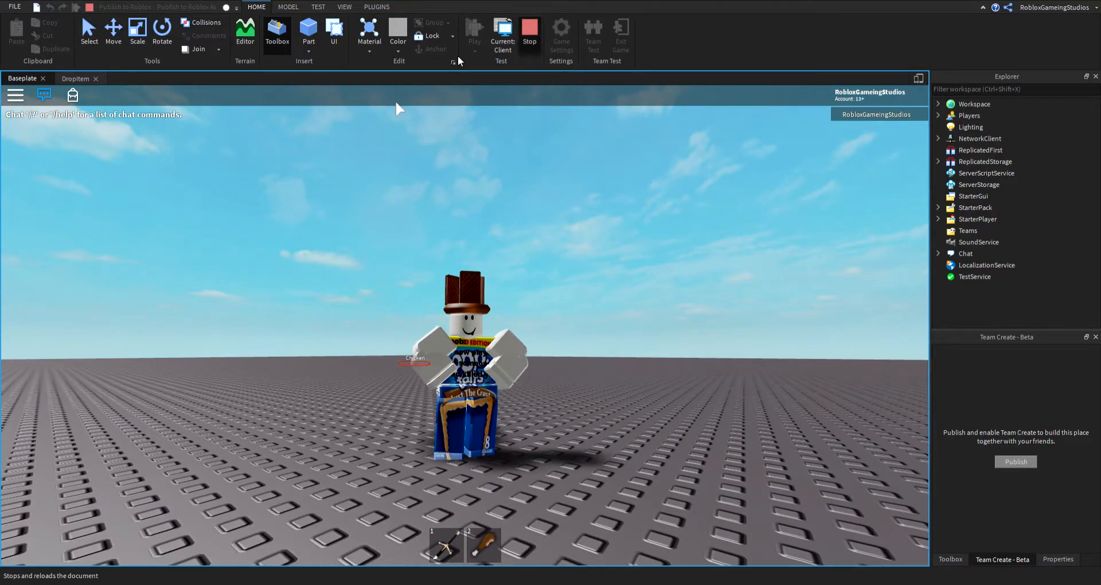
{"action": "left_click", "coordinate": [528, 28]}
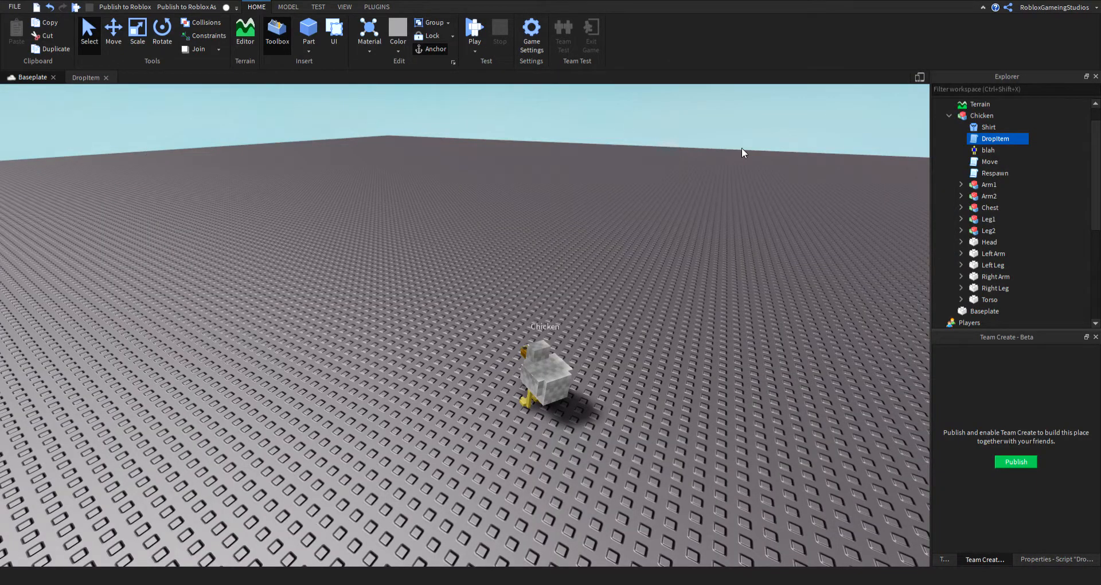
{"action": "double_click", "coordinate": [994, 138]}
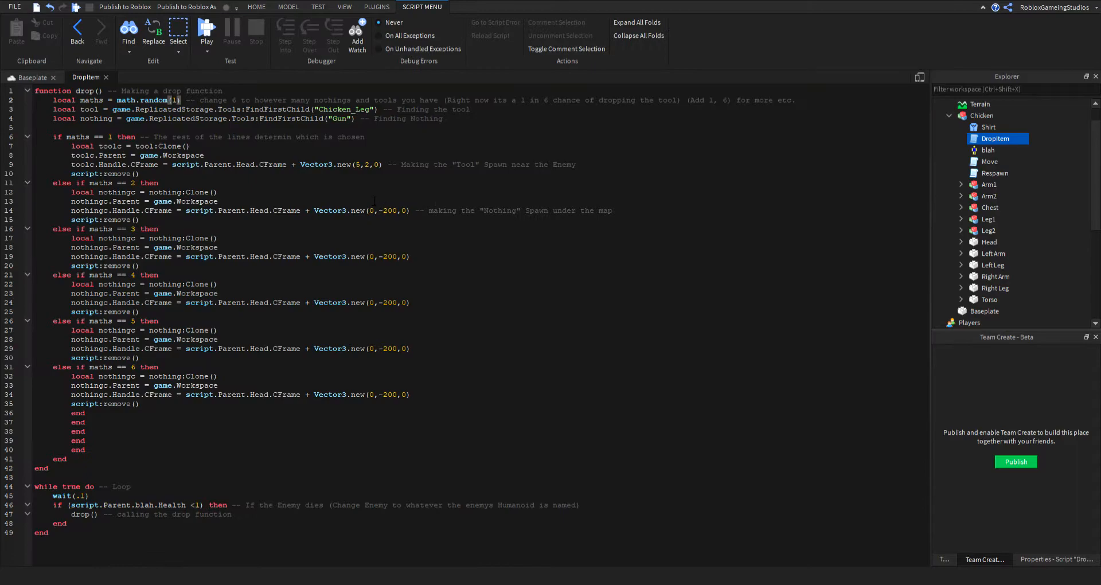
Highlight lines 14–18 of DropItem's drop code, then return to the Baseplate scene
{"action": "left_click_drag", "start_coordinate": [227, 210], "coordinate": [218, 293]}
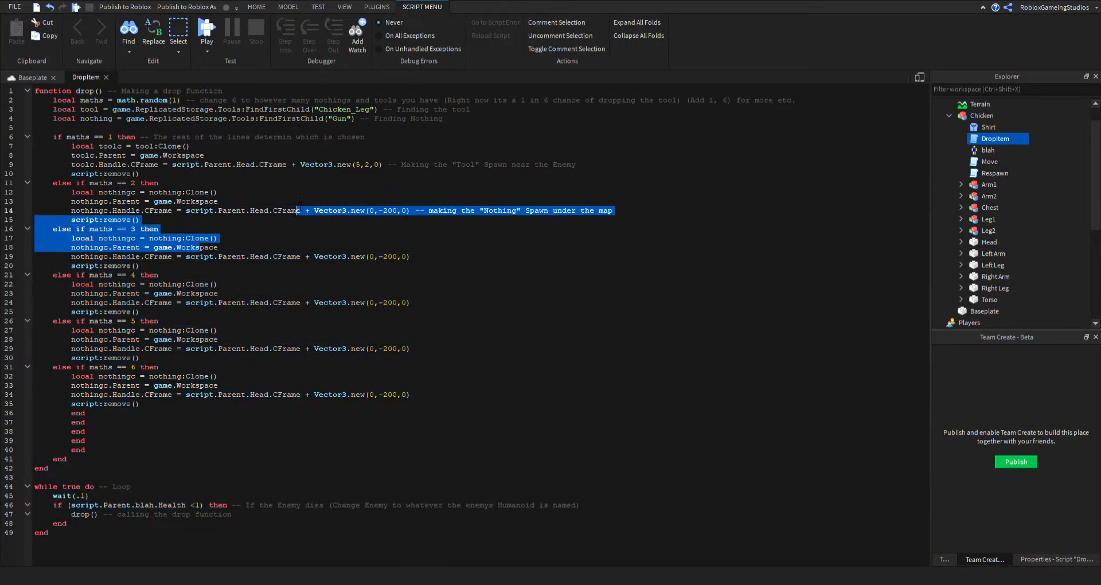
{"action": "left_click", "coordinate": [32, 77]}
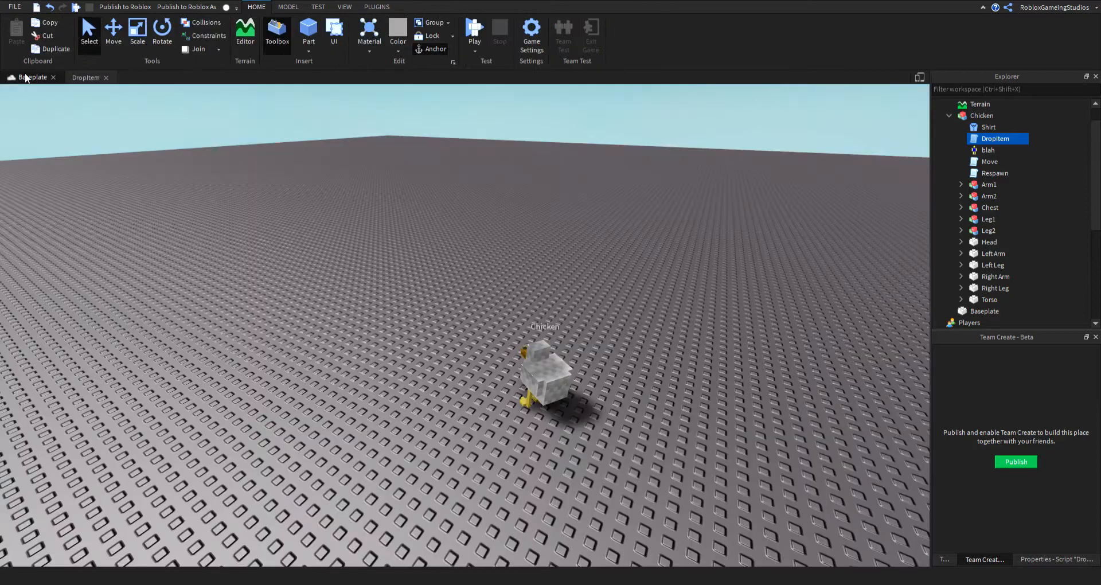
{"action": "left_click", "coordinate": [523, 289]}
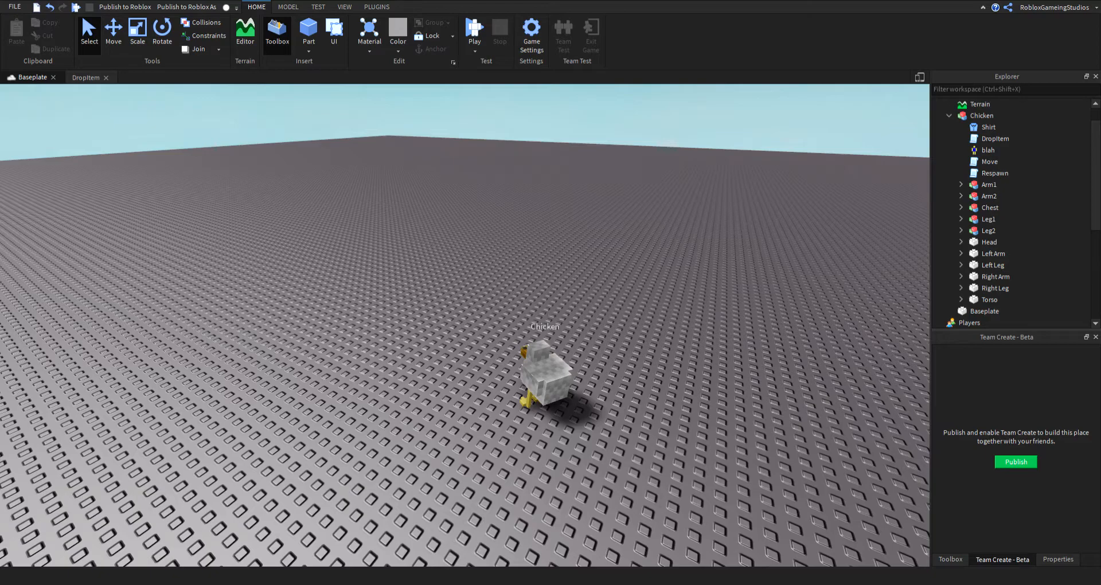
{"action": "mouse_move", "coordinate": [1024, 64]}
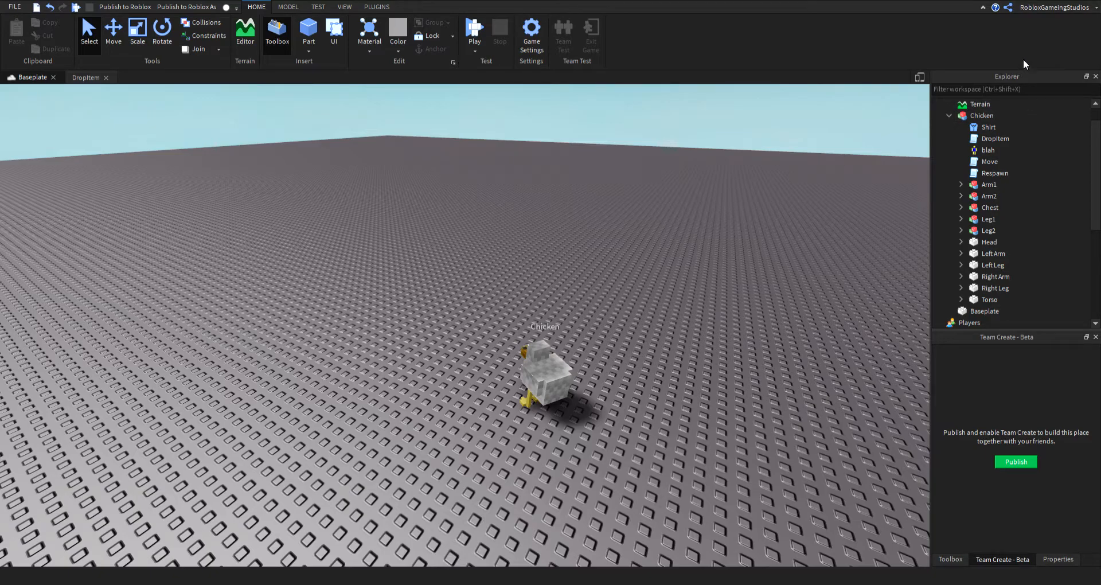